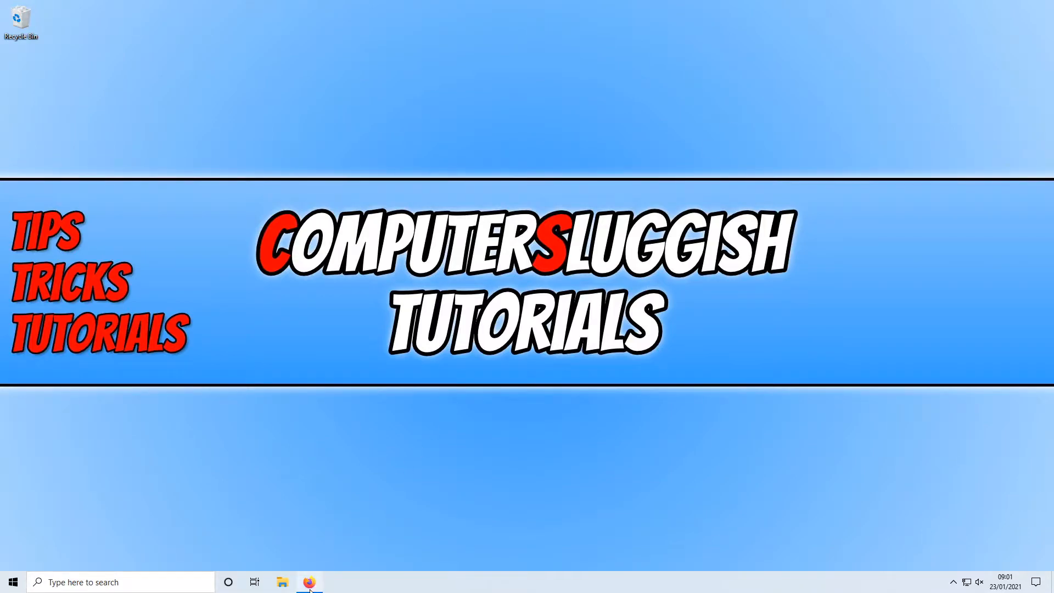
Launch Firefox and download the free Junior Icon Editor installer from sibcode, saving the file.
left_click(309, 582)
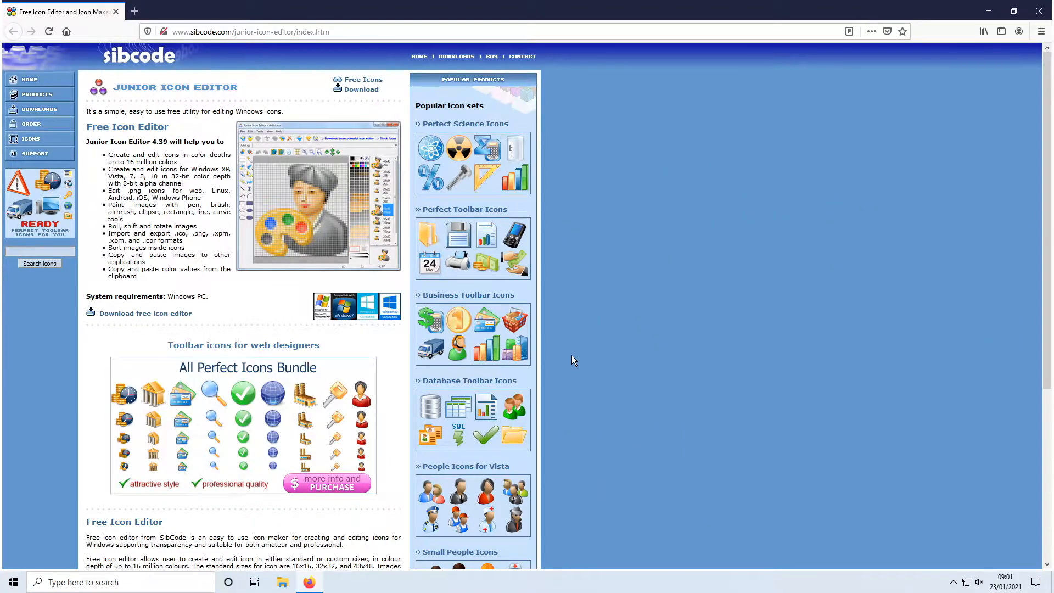
mouse_move(168, 322)
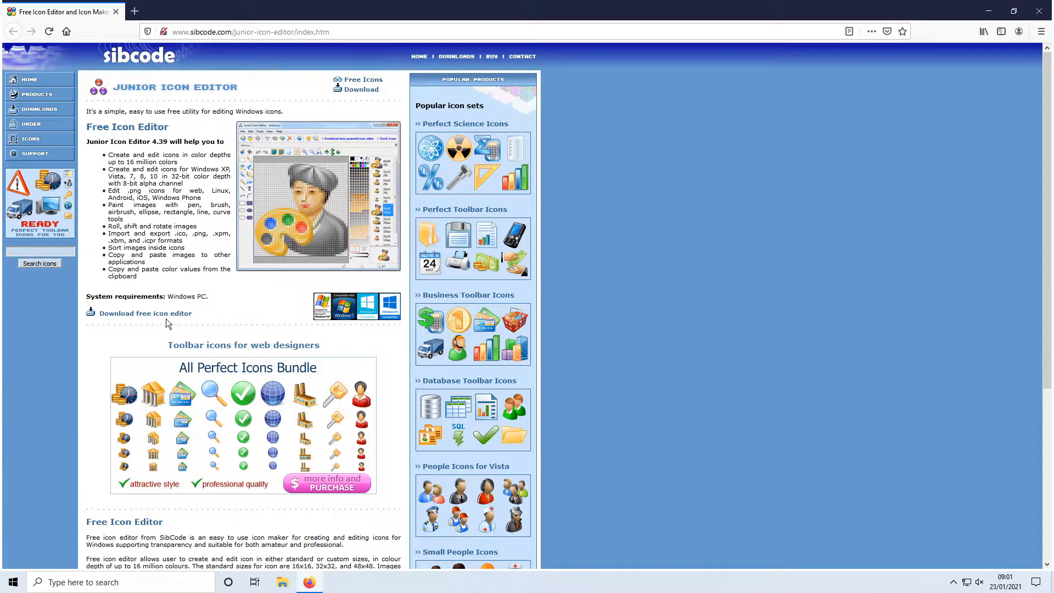
left_click(145, 313)
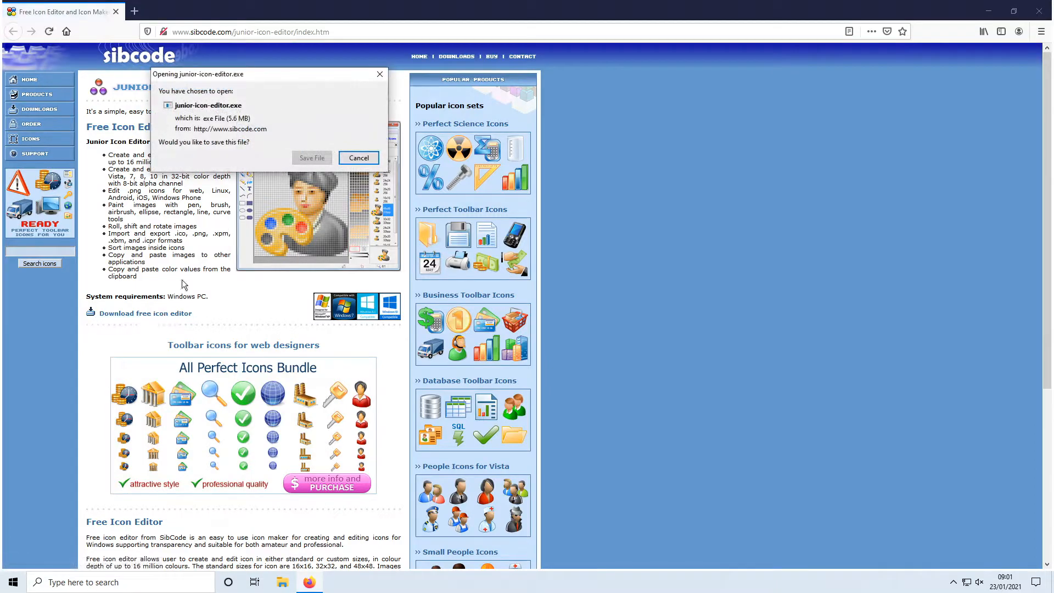
left_click(358, 157)
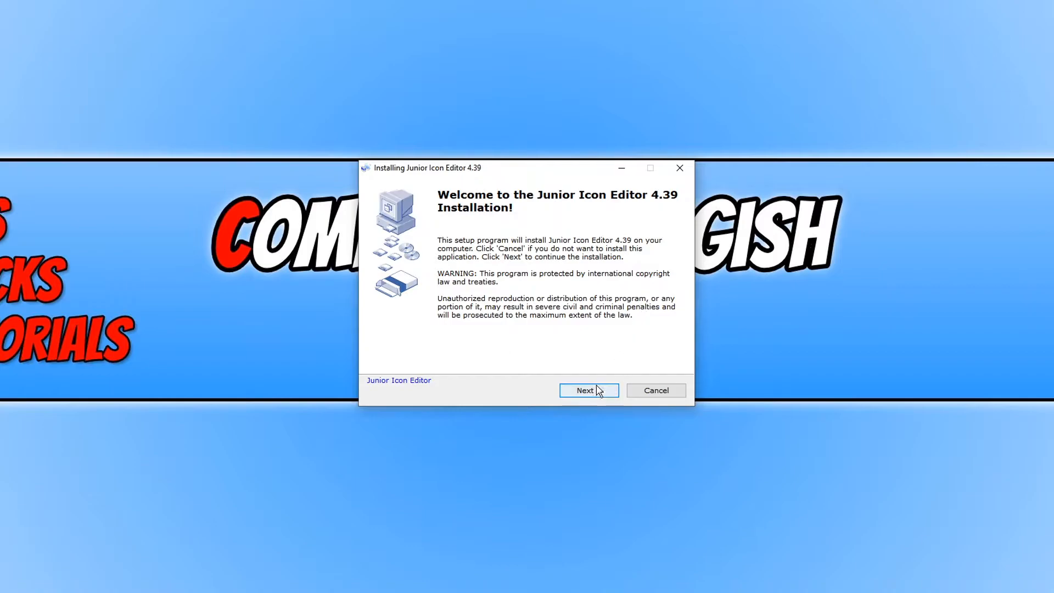
Accept the license, keep the default install folder and ICO/ICPR associations, and install version 4.39.
left_click(584, 390)
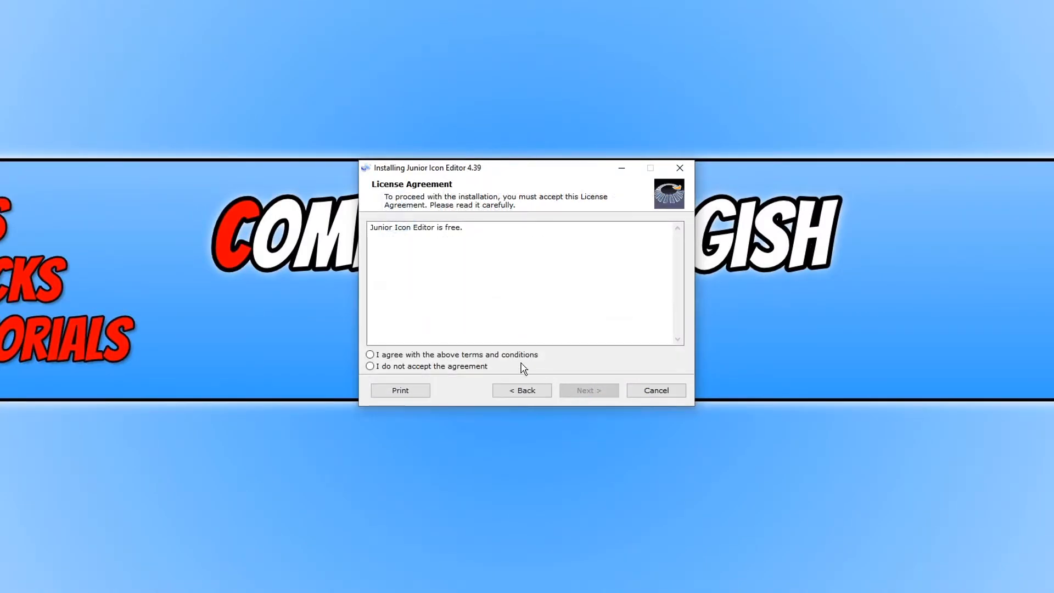
left_click(370, 355)
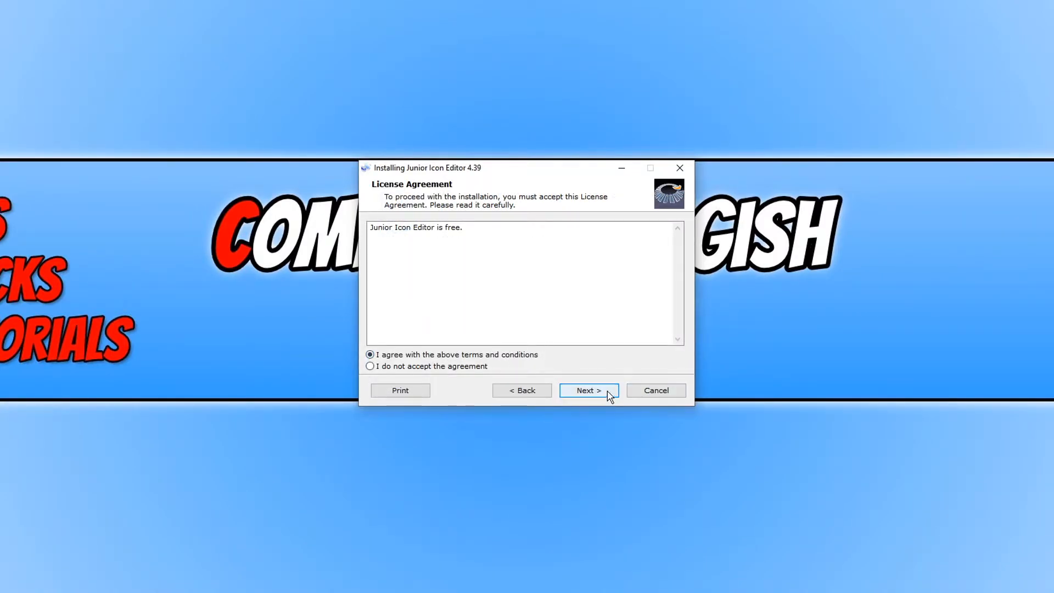
left_click(587, 390)
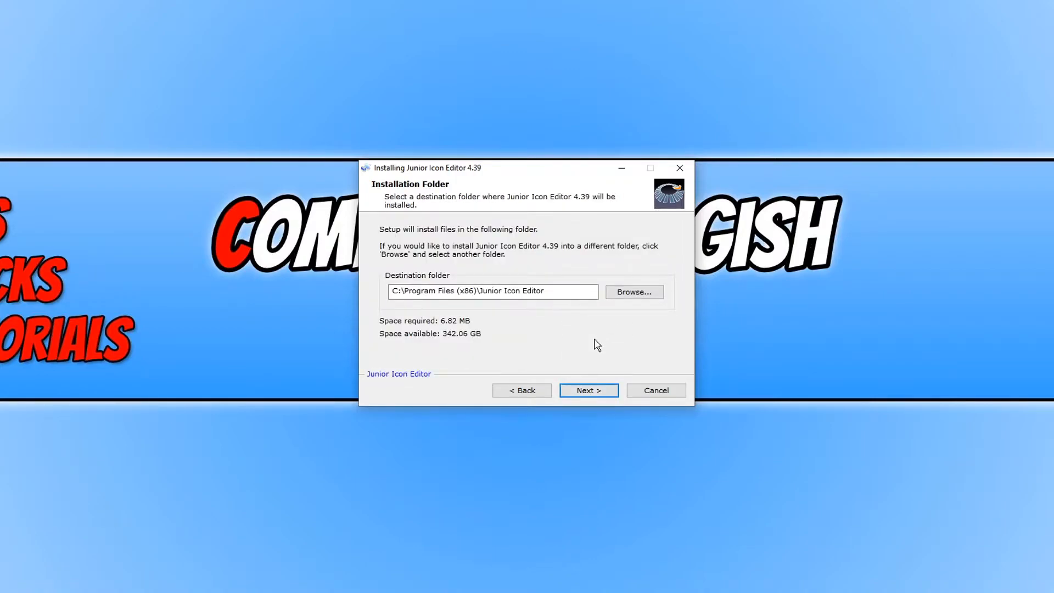
mouse_move(619, 363)
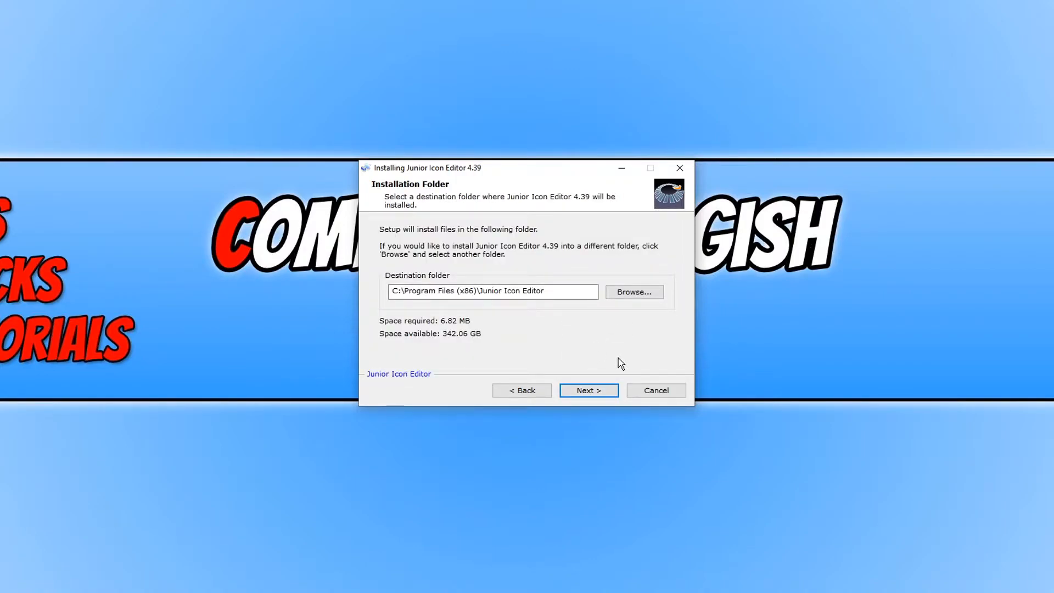
mouse_move(582, 355)
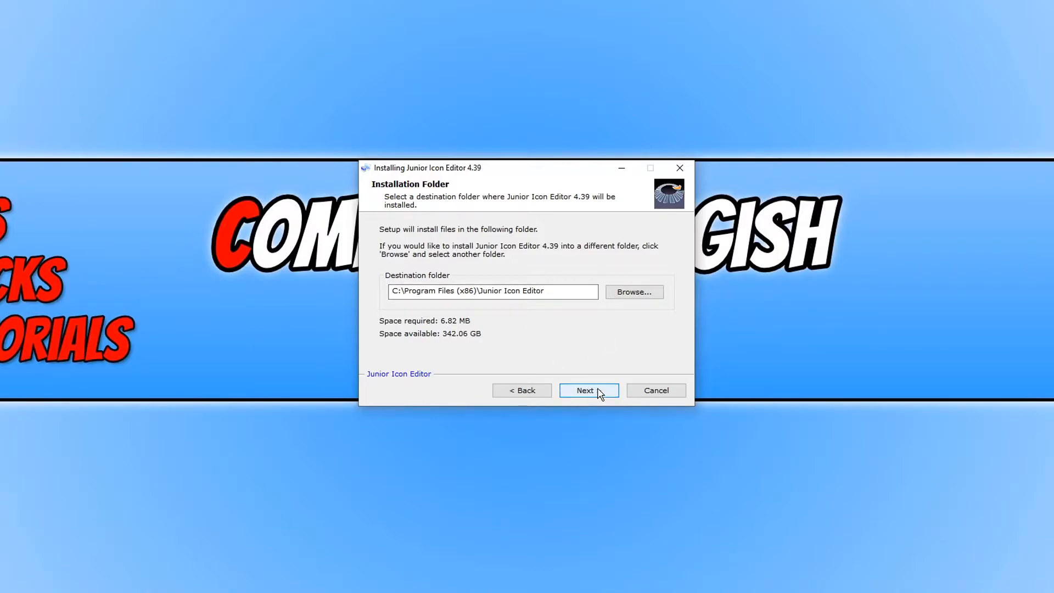
left_click(584, 391)
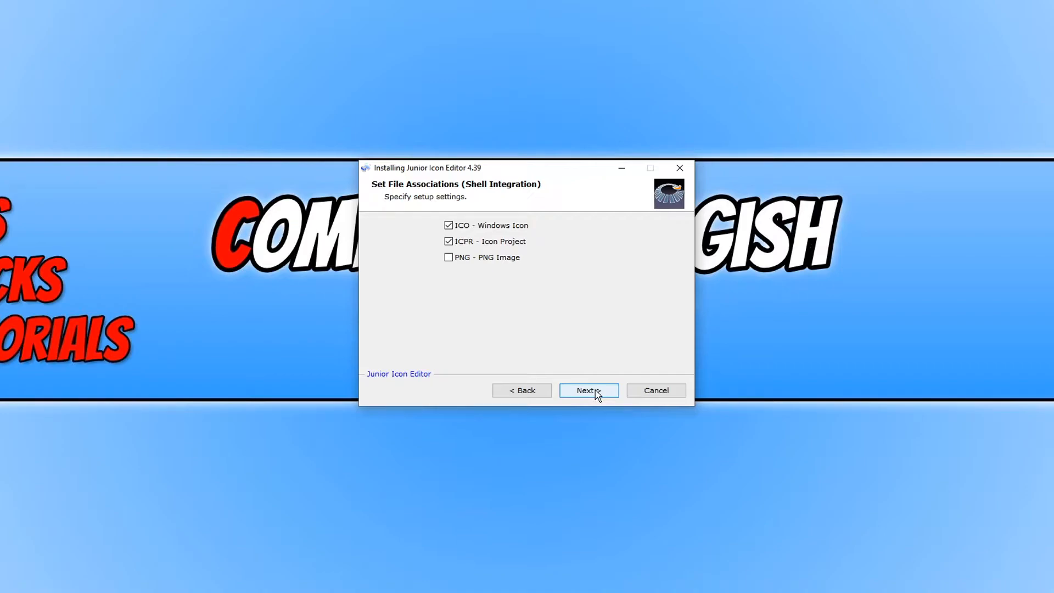
left_click(588, 390)
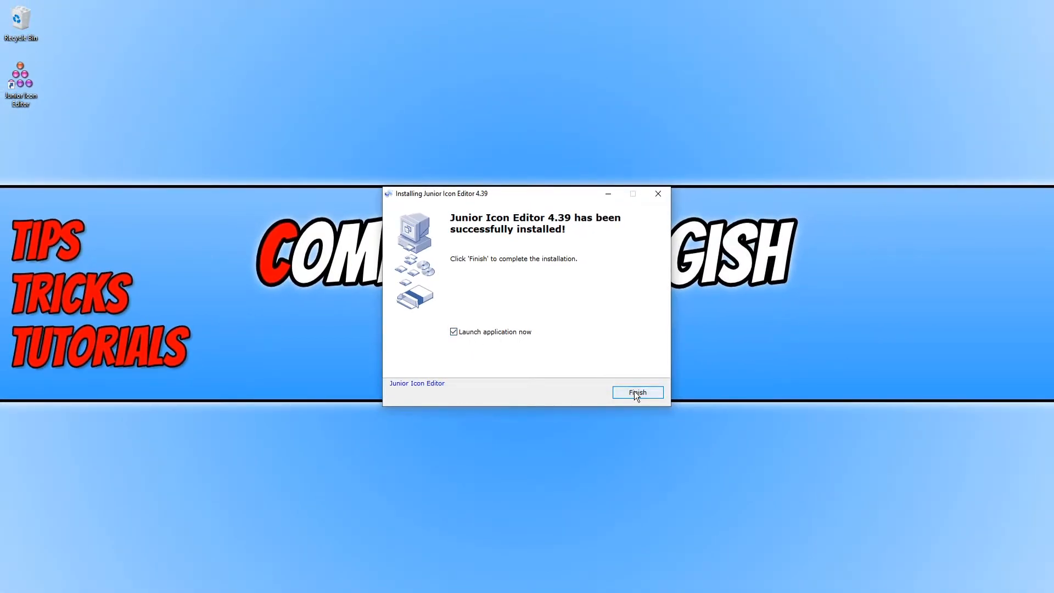
Finish setup to launch the editor and create a new 32×32 True Color + Alpha icon.
left_click(636, 392)
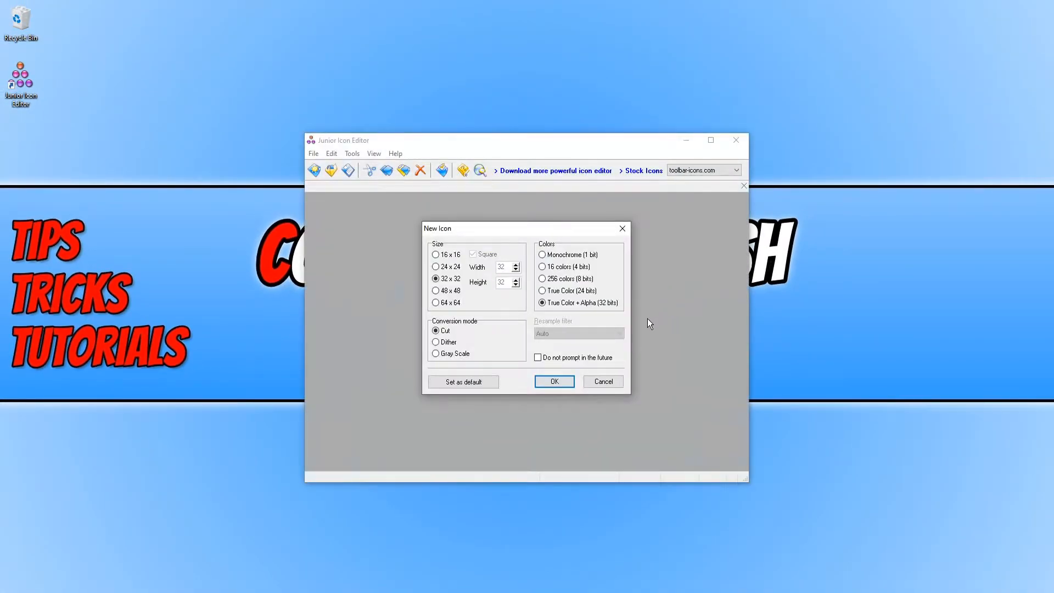
mouse_move(654, 299)
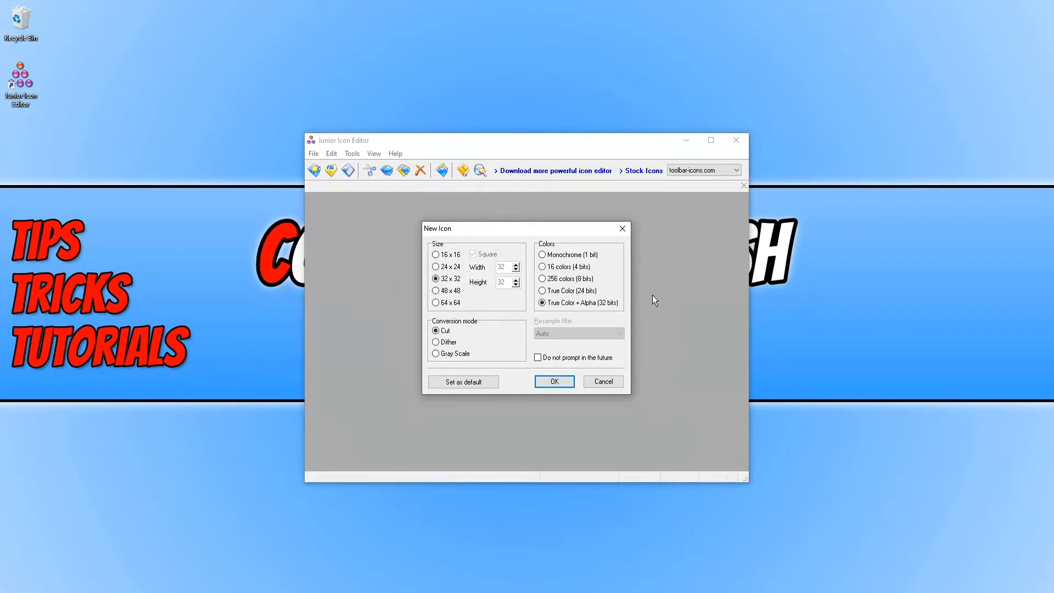
mouse_move(809, 289)
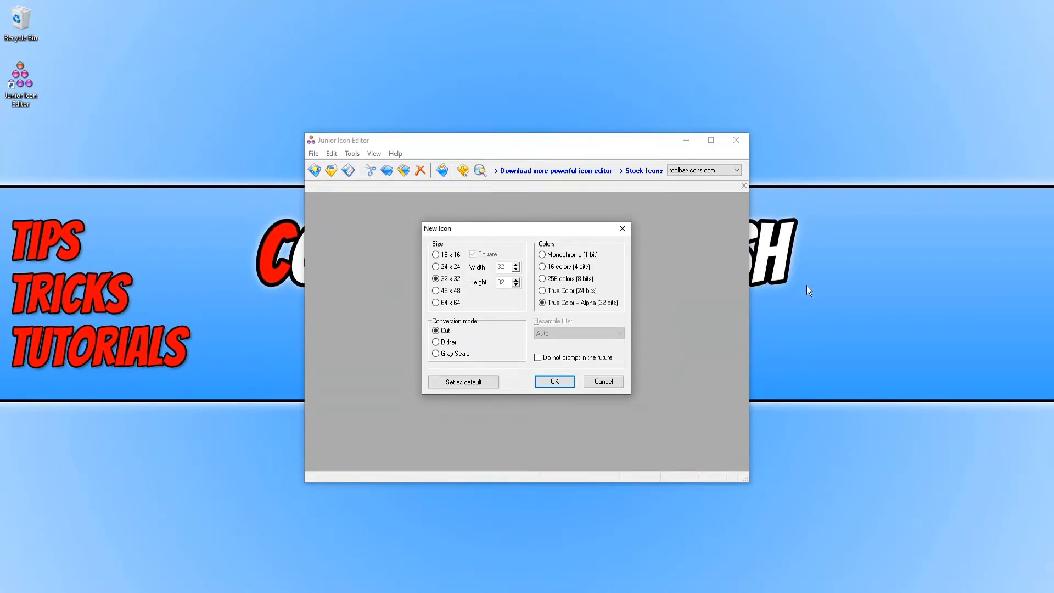
mouse_move(453, 202)
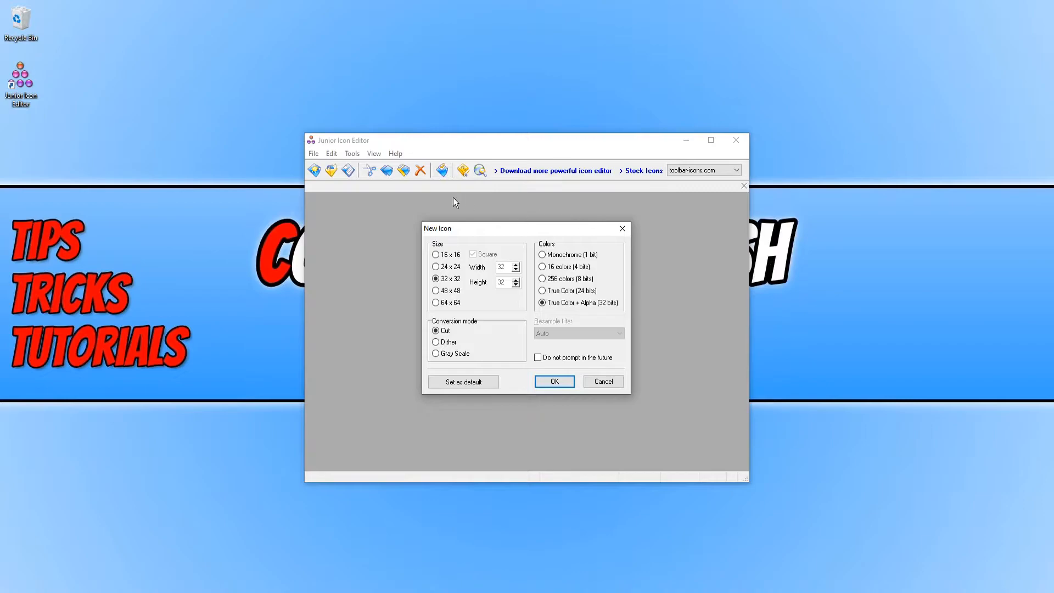
mouse_move(457, 294)
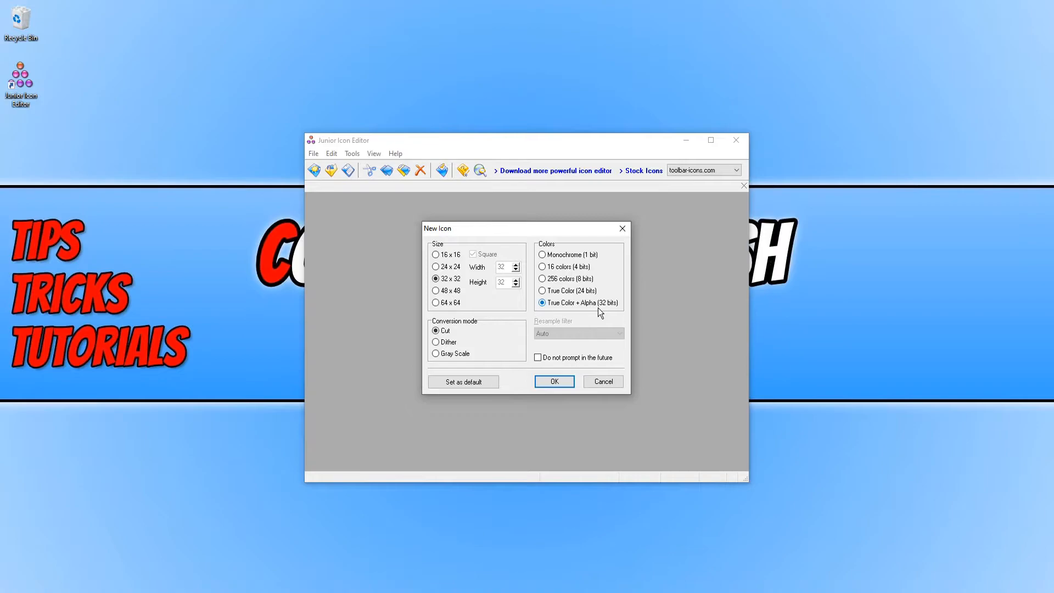
mouse_move(531, 375)
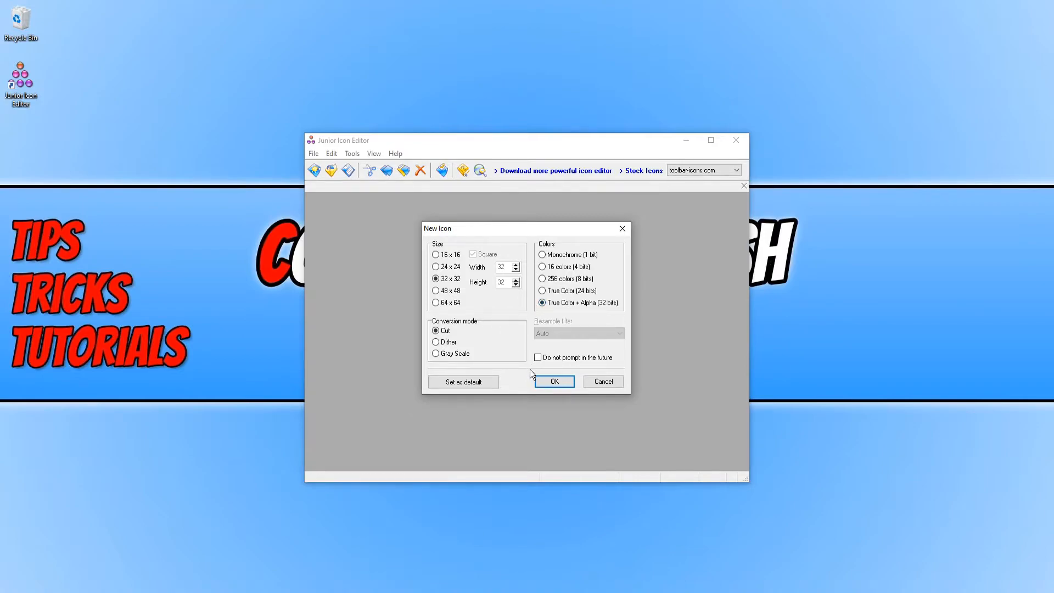
mouse_move(535, 342)
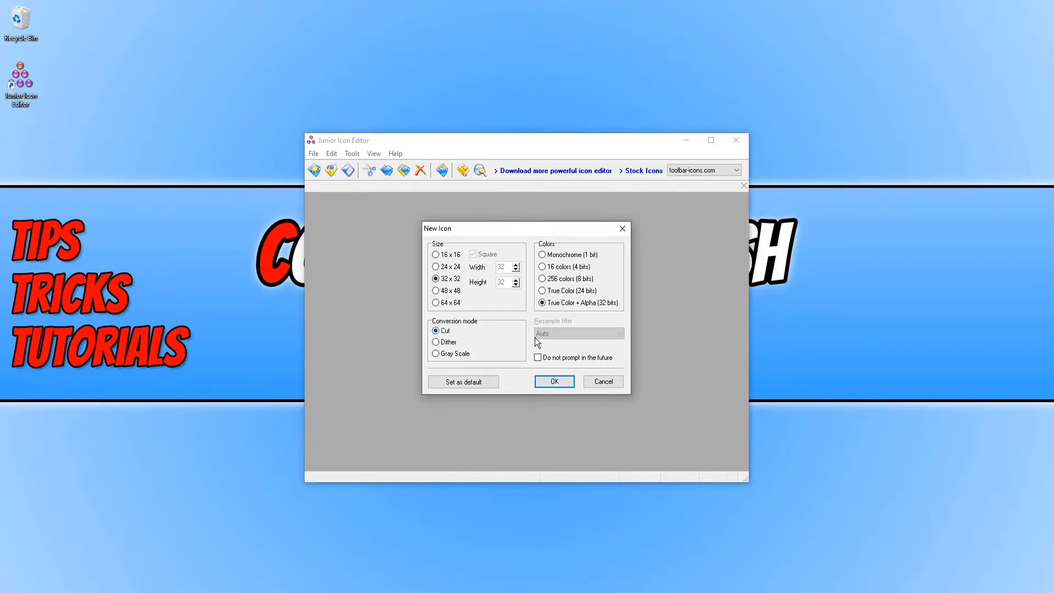
left_click(553, 381)
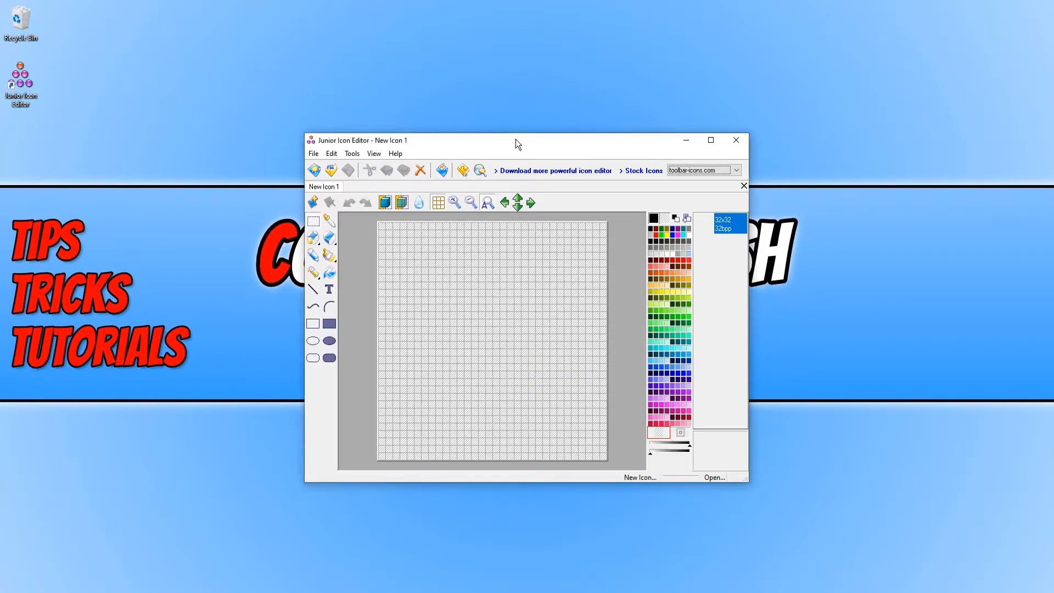
mouse_move(523, 121)
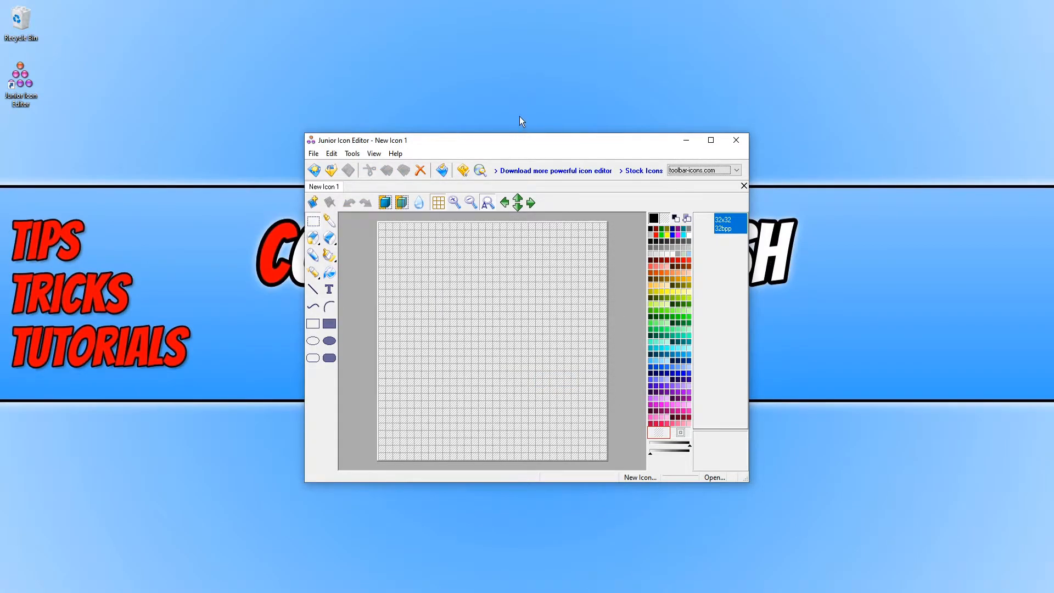
Maximise the editor and open CSLOGO.png from Pictures, reaching its 256×256 resize options.
left_click(710, 141)
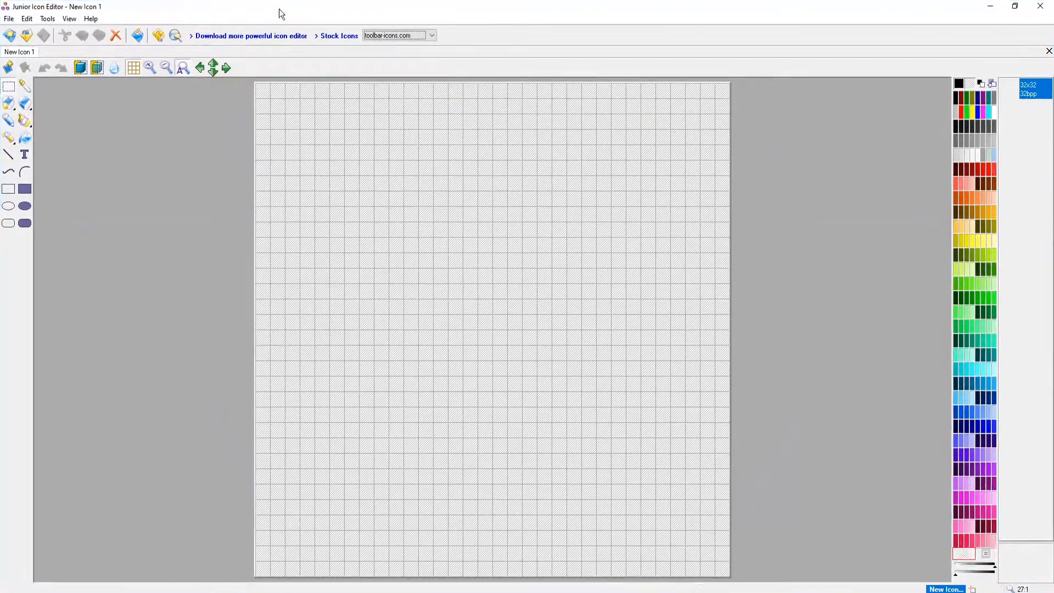
mouse_move(737, 208)
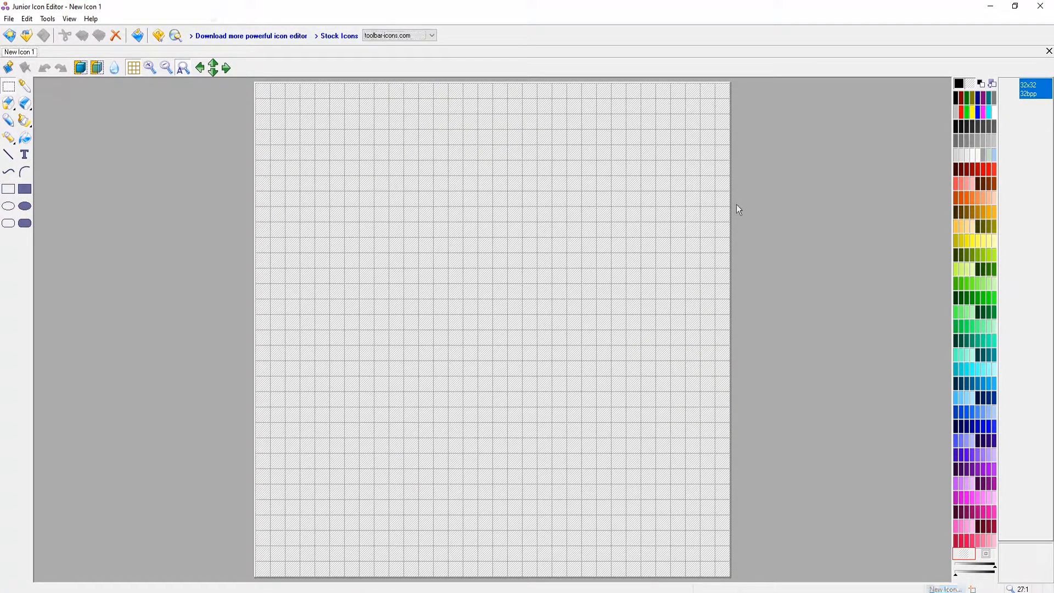
left_click(9, 18)
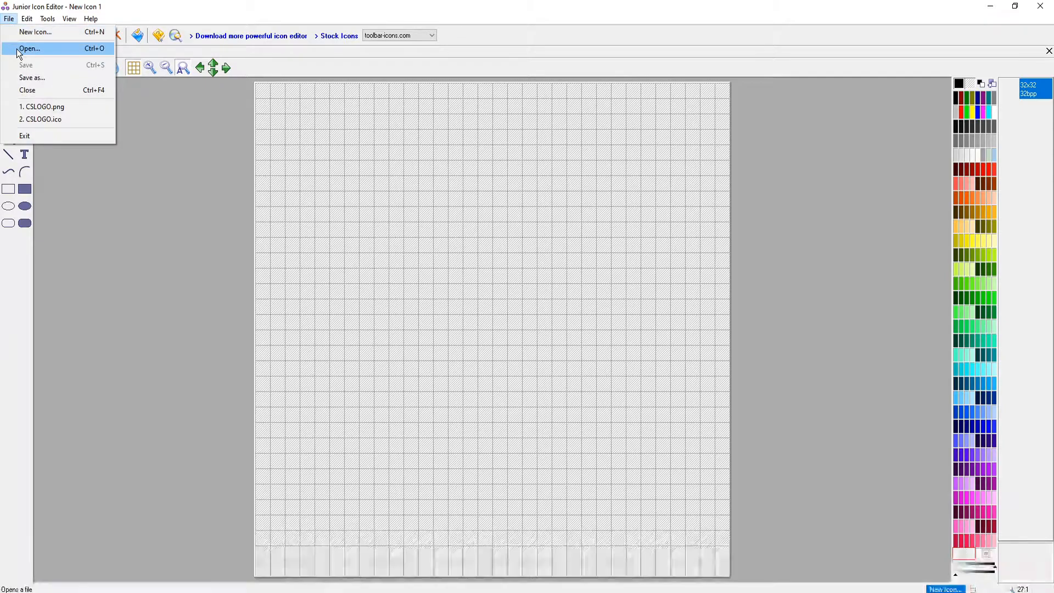
left_click(29, 48)
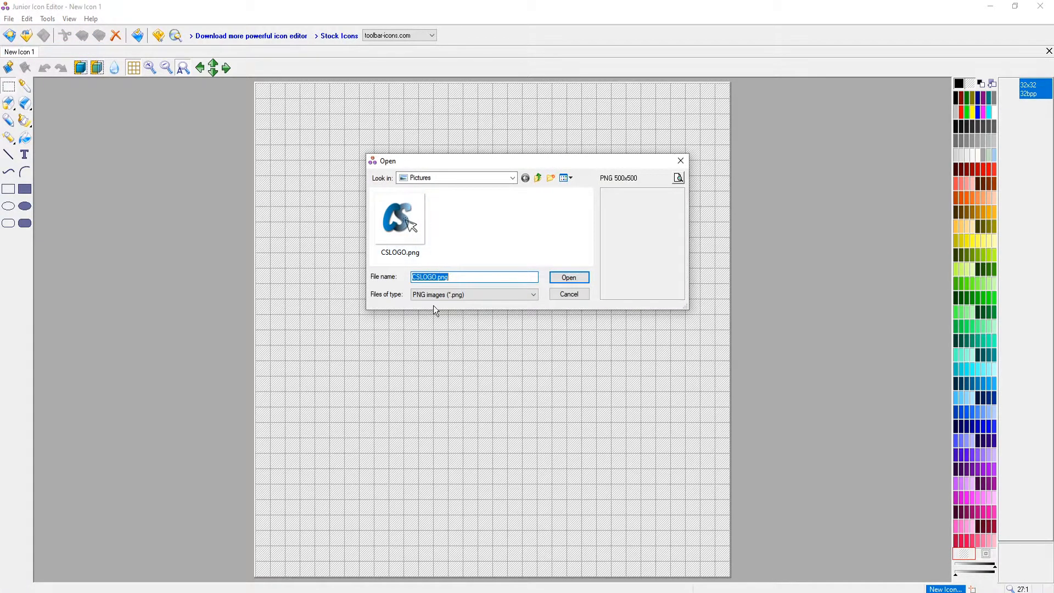
left_click(533, 294)
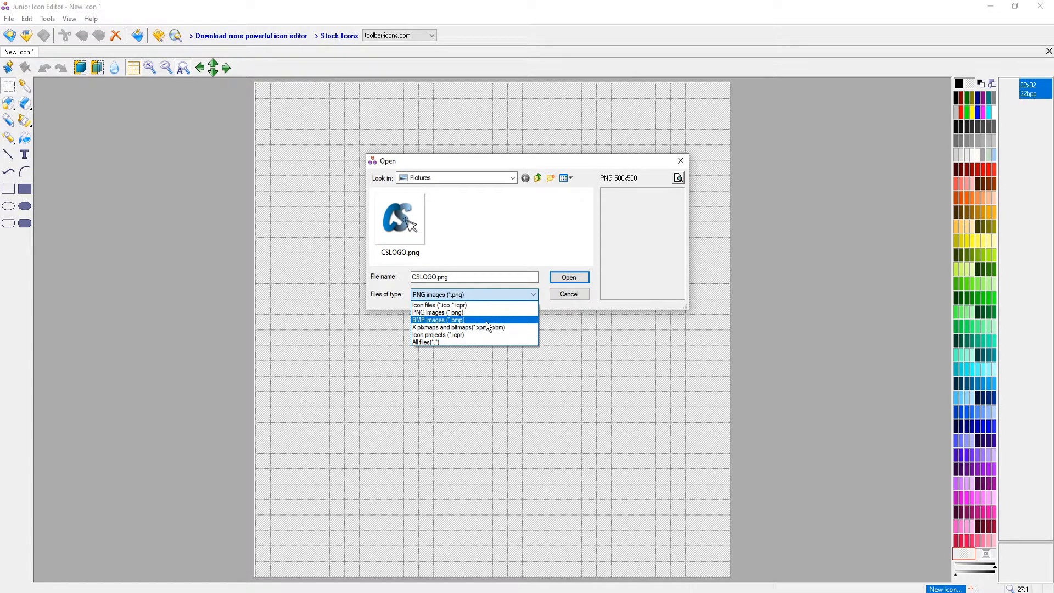
mouse_move(490, 313)
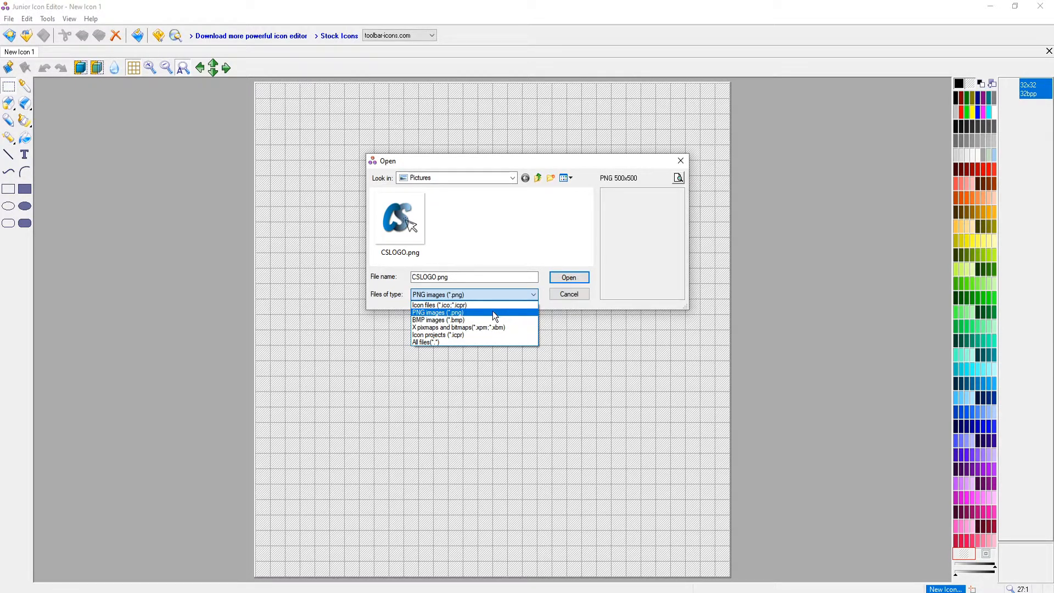
mouse_move(487, 316)
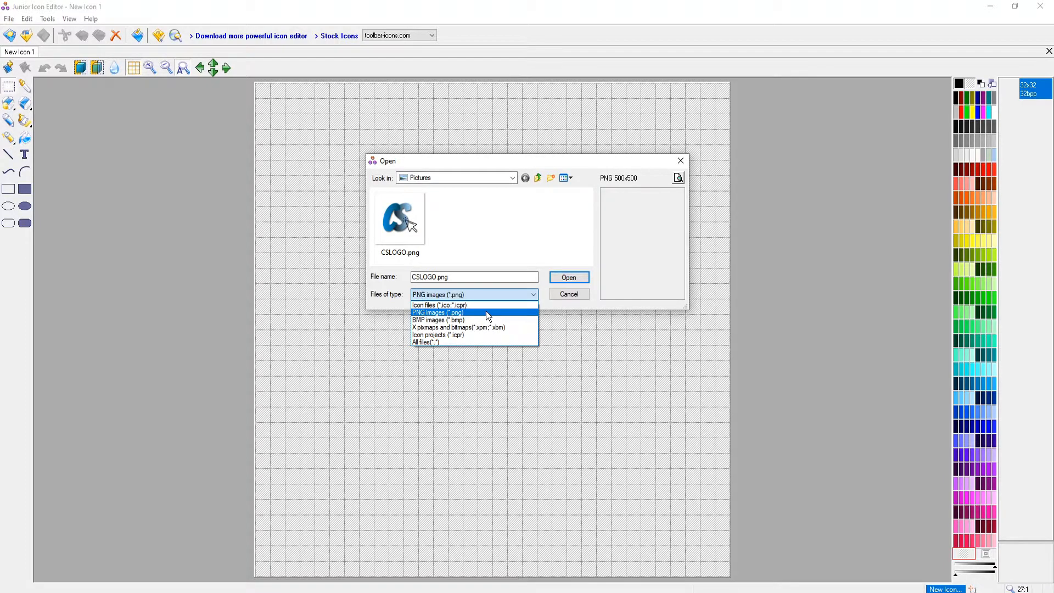
left_click(438, 313)
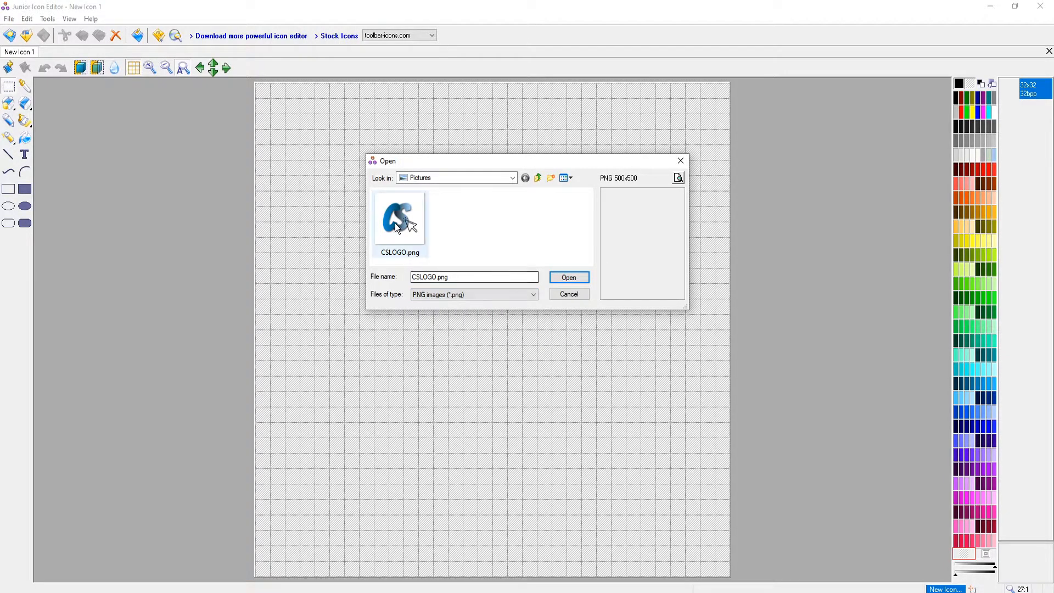
left_click(400, 218)
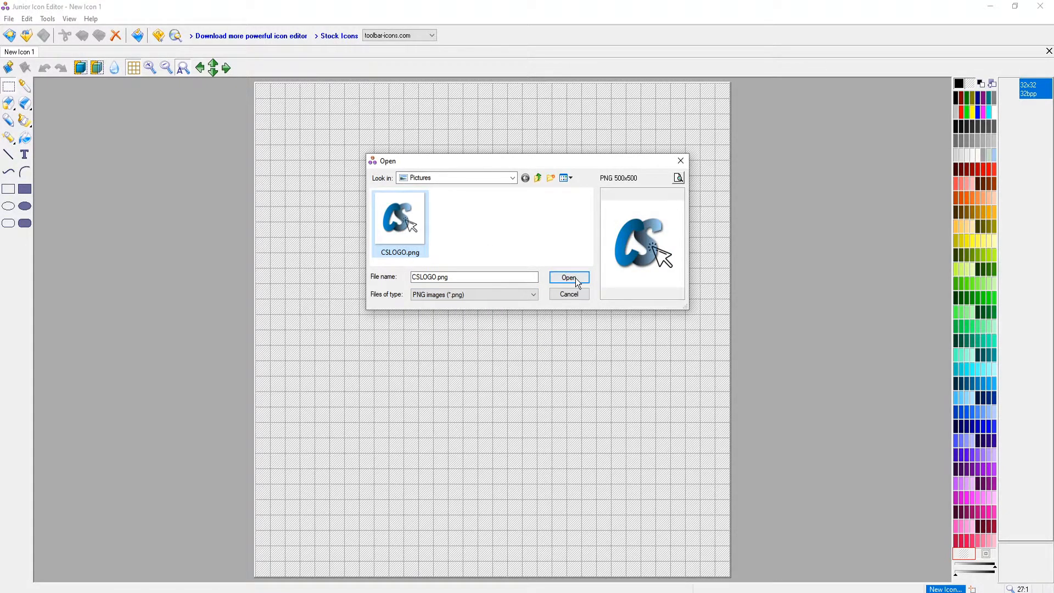
left_click(568, 278)
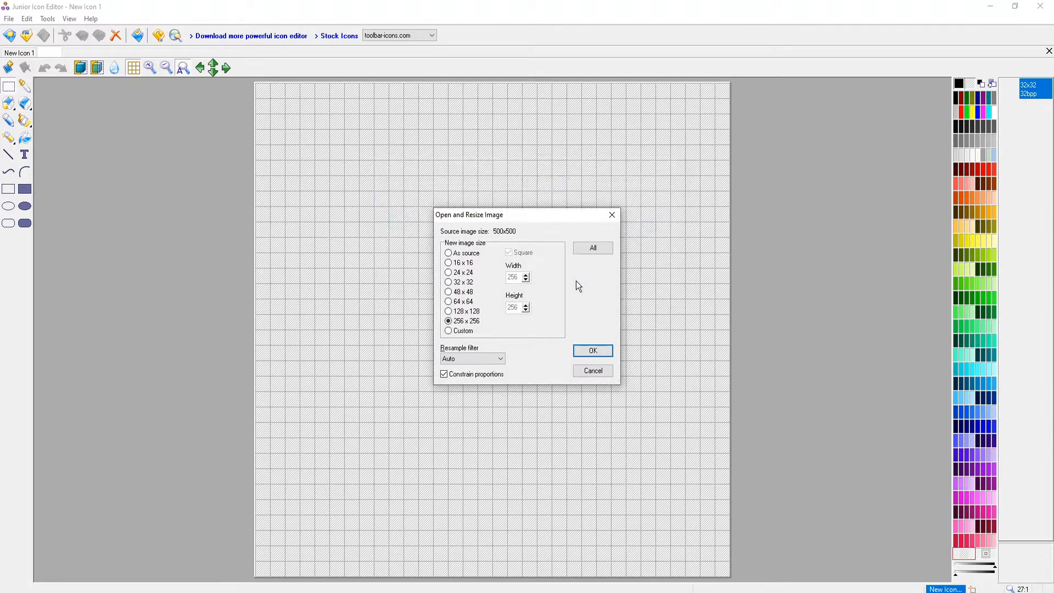
mouse_move(497, 230)
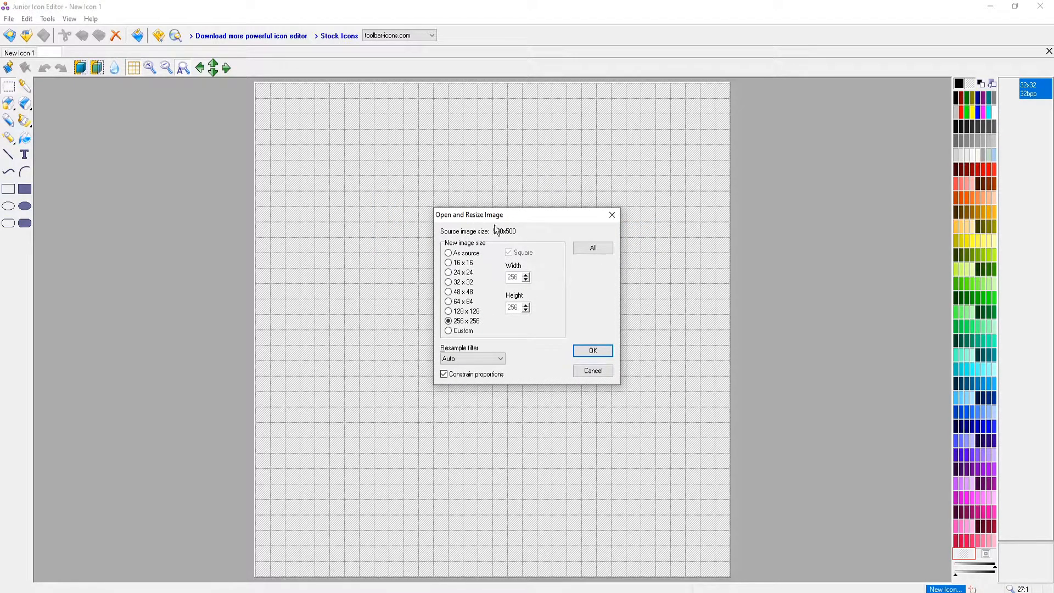
mouse_move(529, 229)
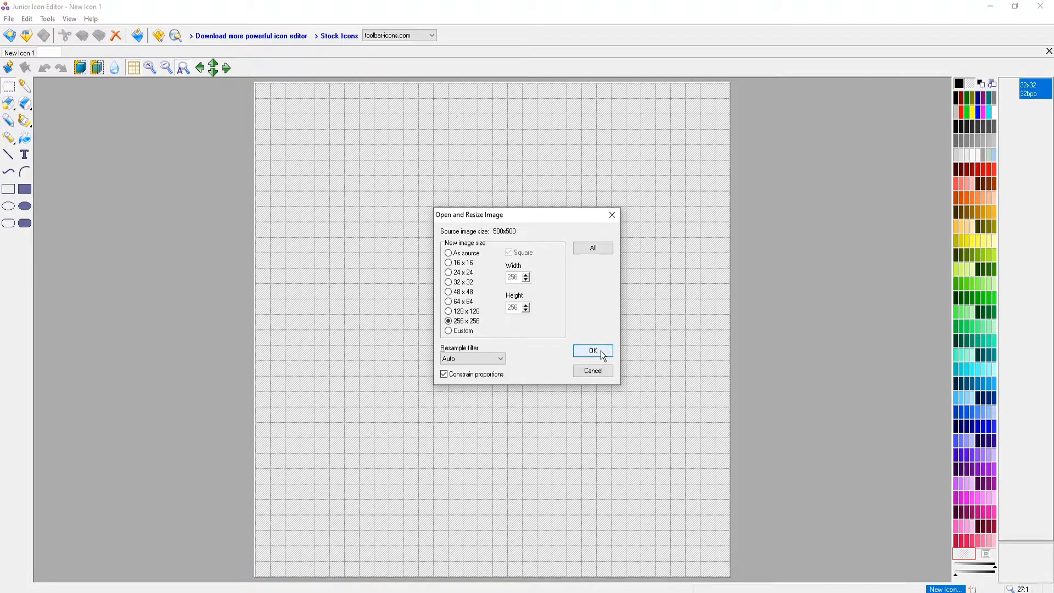
Load the logo at 256×256 and add a 64×64 True Color + Alpha image of it.
left_click(591, 352)
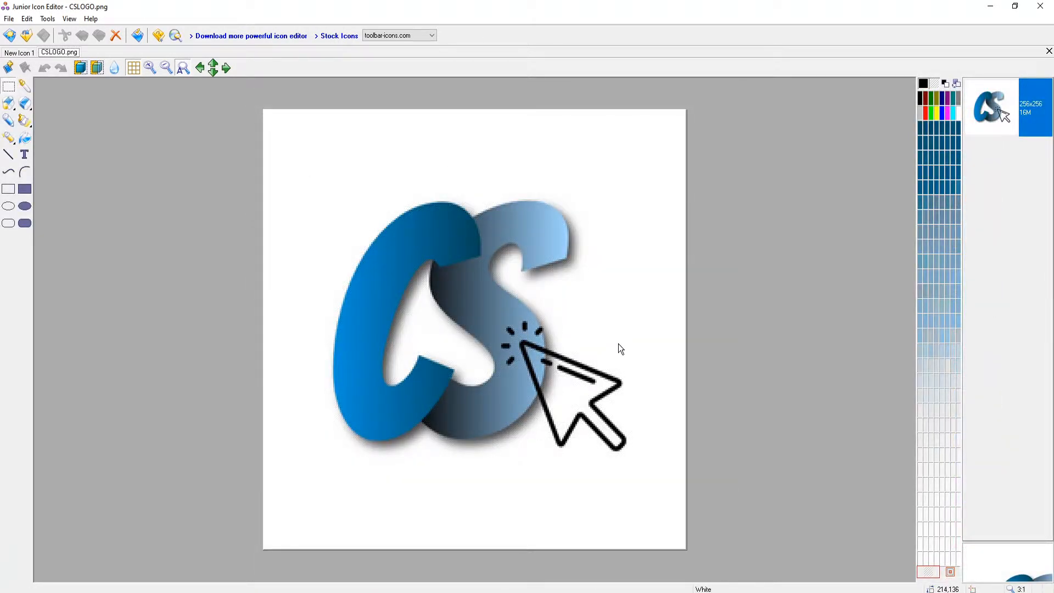
mouse_move(456, 297)
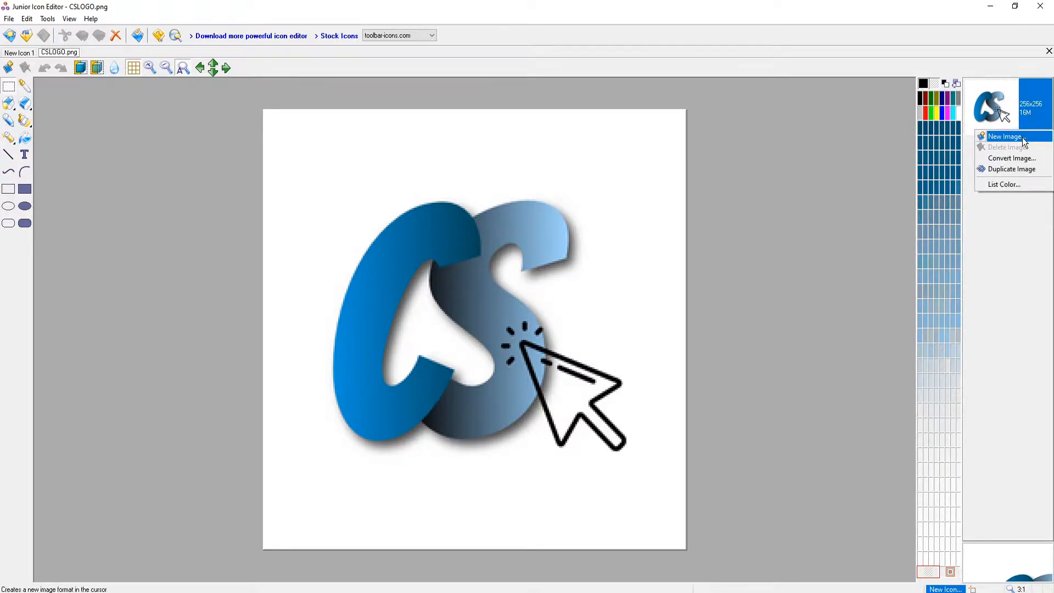
left_click(1004, 136)
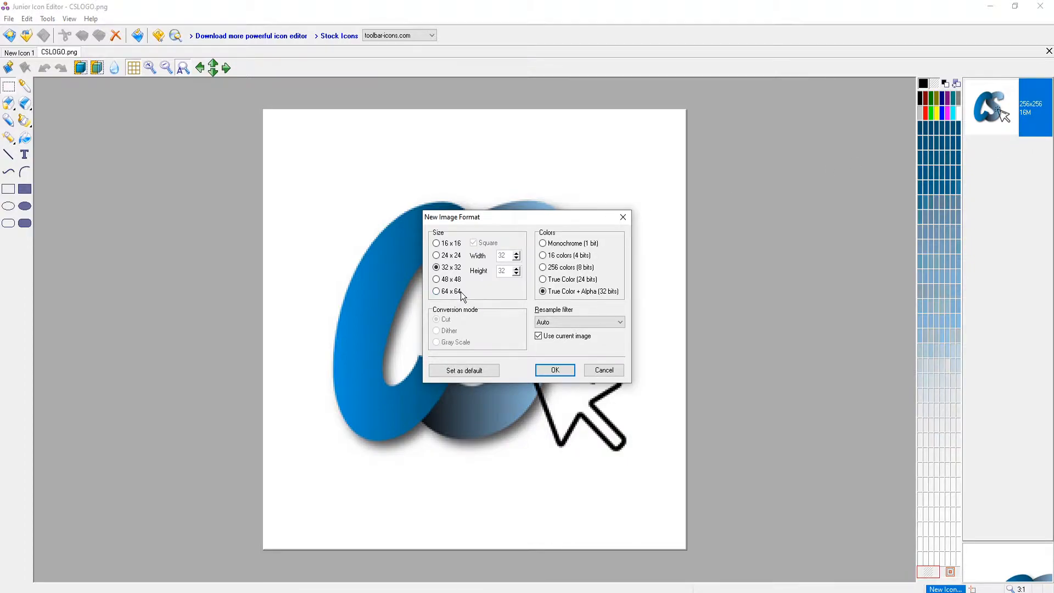
left_click(436, 290)
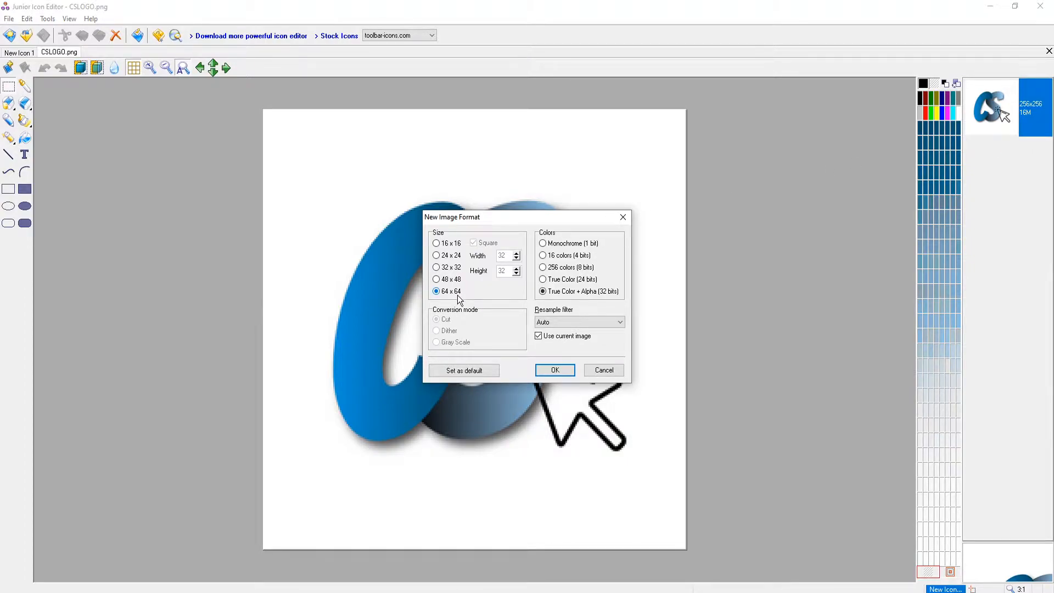
mouse_move(604, 303)
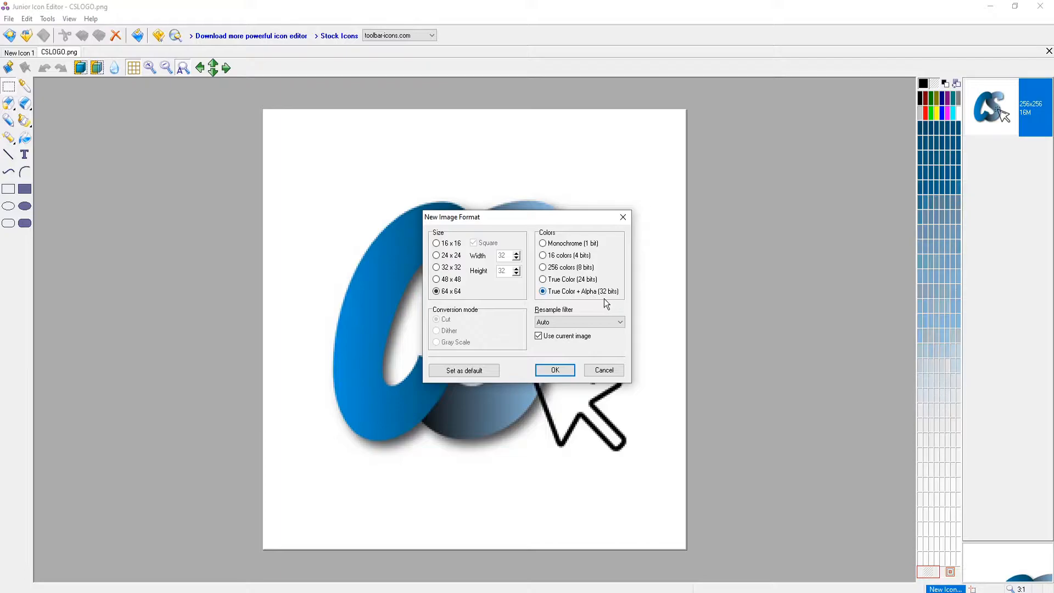
mouse_move(574, 339)
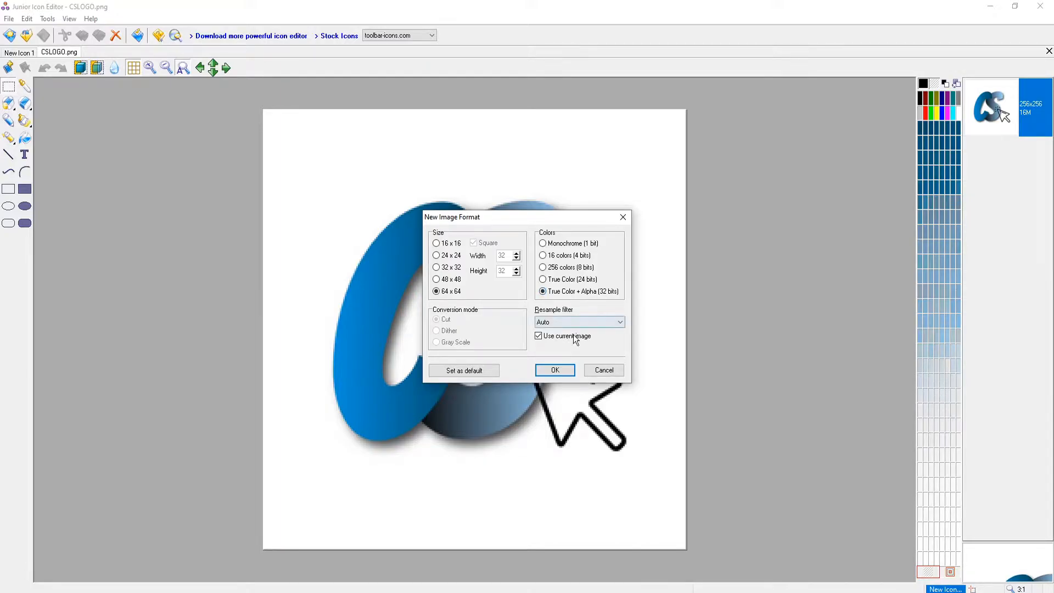
left_click(553, 370)
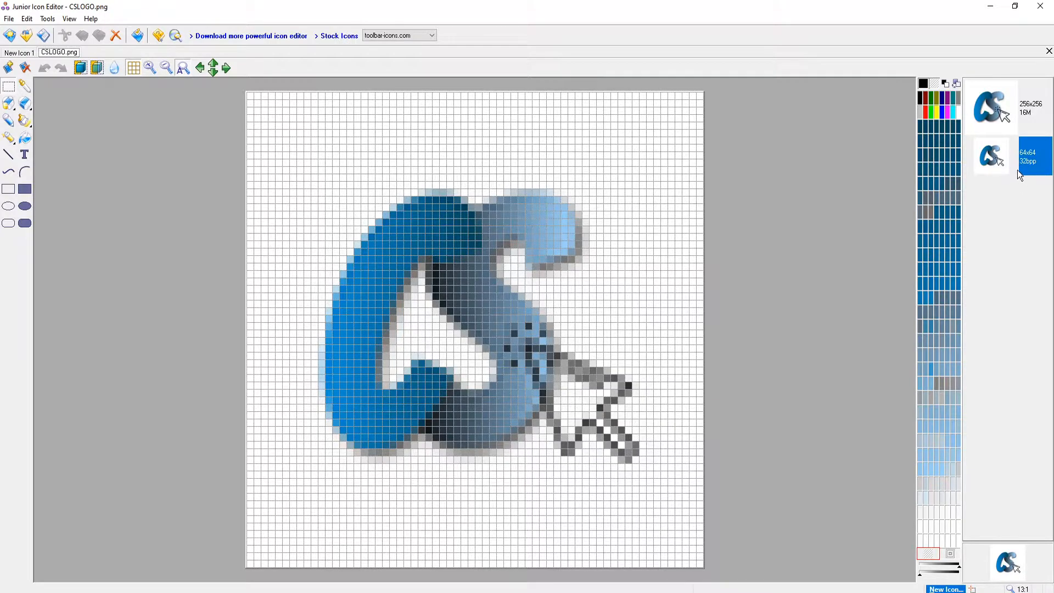
Add 48×48, 32×32, 24×24 and 16×16 images of the logo using the current image.
right_click(991, 155)
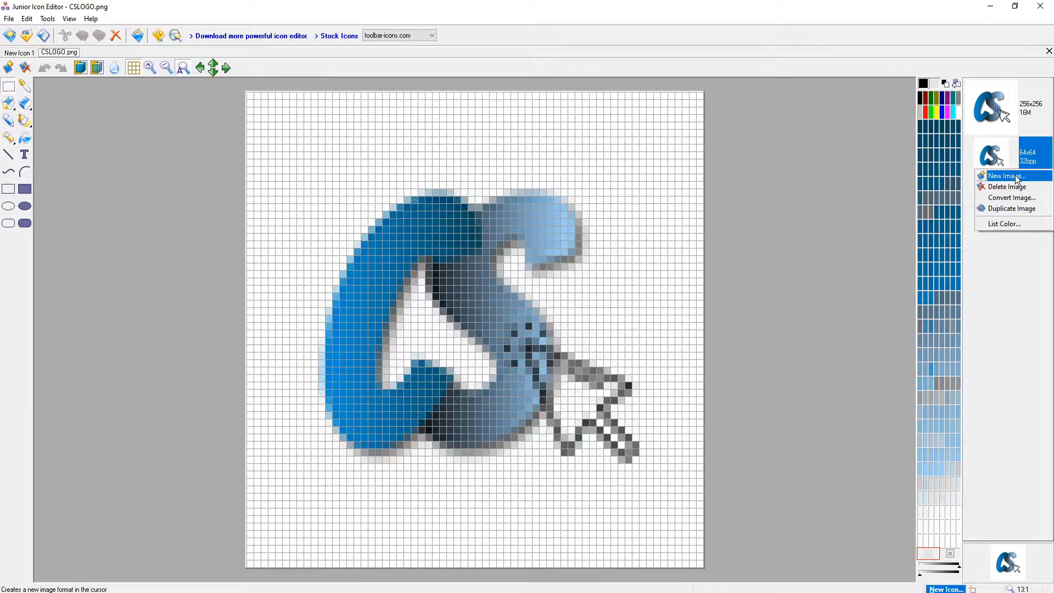
left_click(1003, 176)
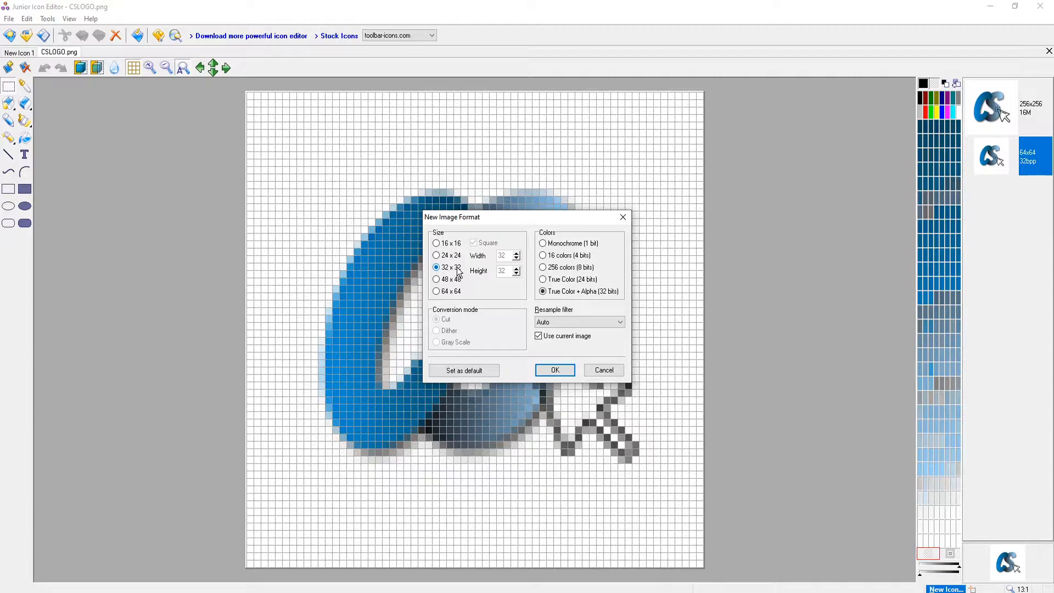
left_click(437, 279)
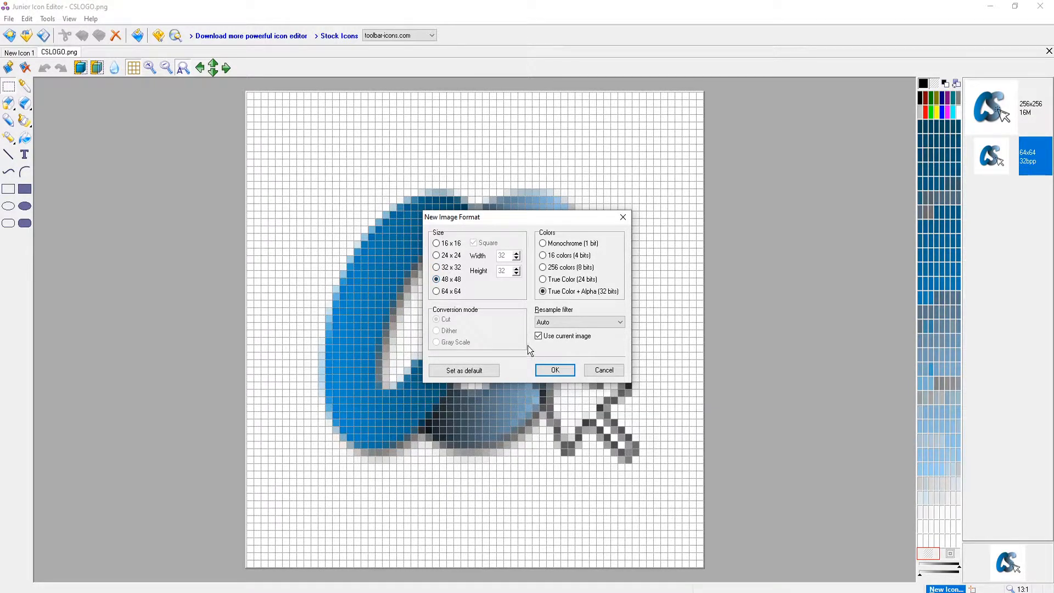
left_click(555, 370)
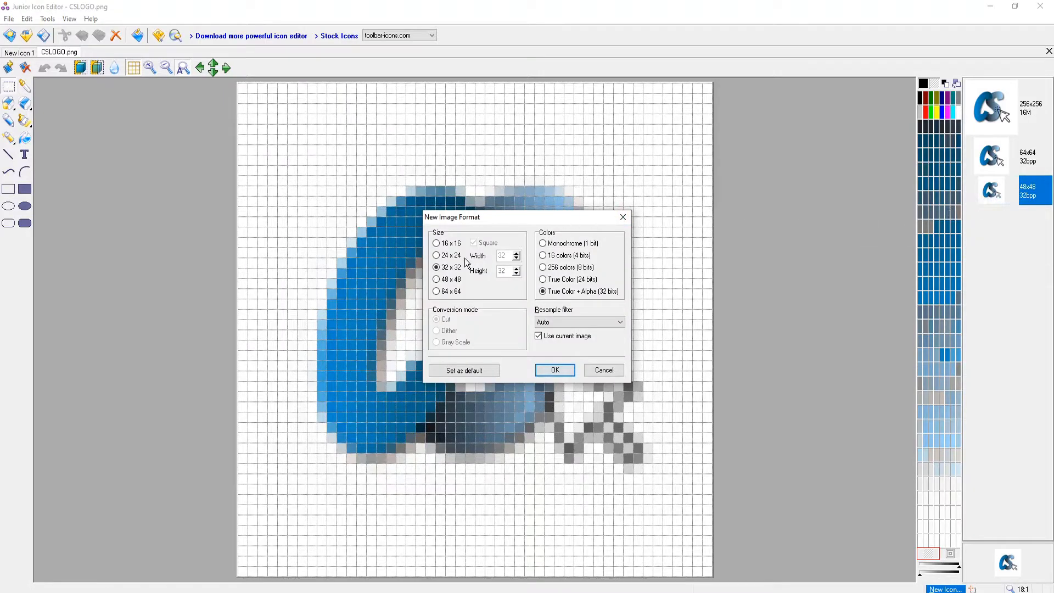
left_click(554, 370)
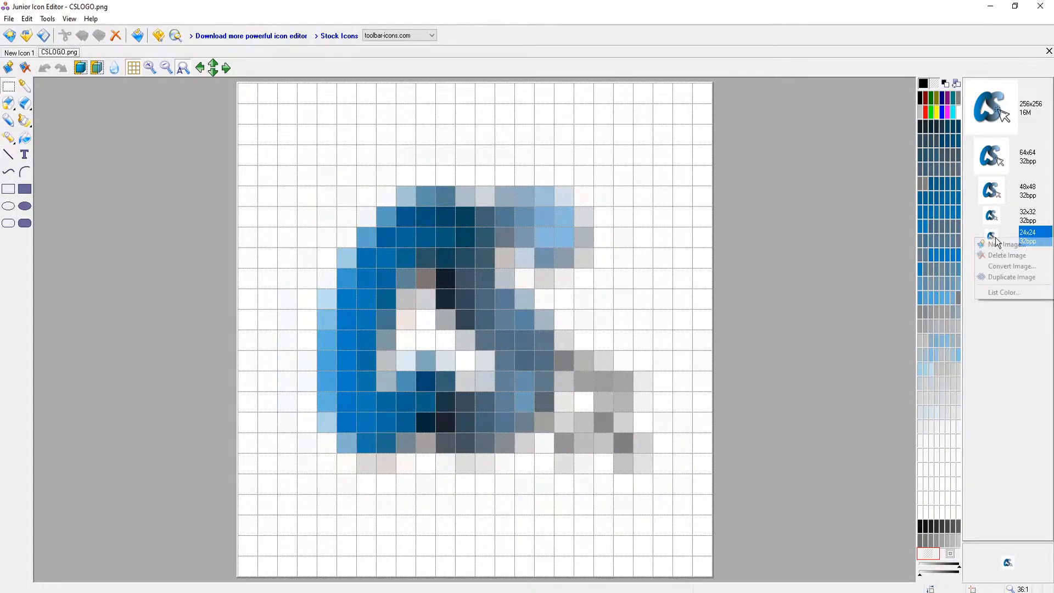
left_click(1001, 243)
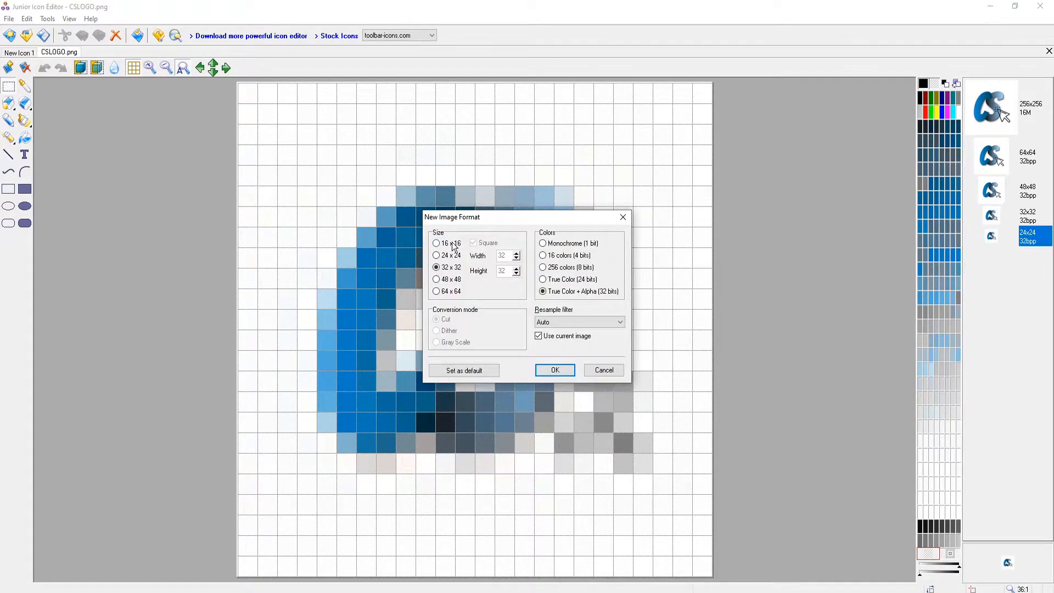
left_click(554, 370)
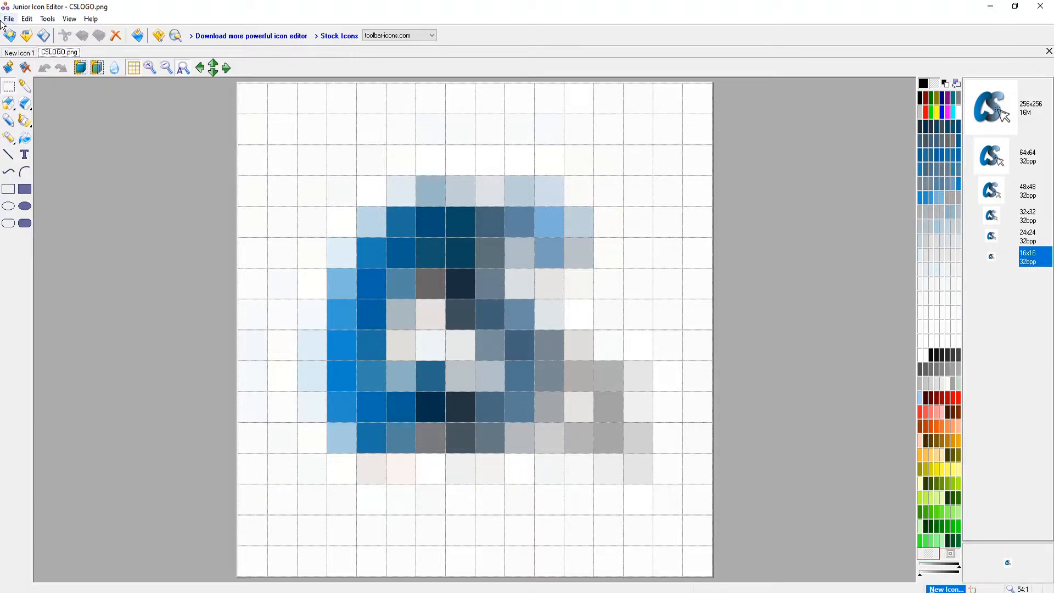
Save the icon as CSLOGO in Icon (*.ico) format to the desktop.
left_click(10, 19)
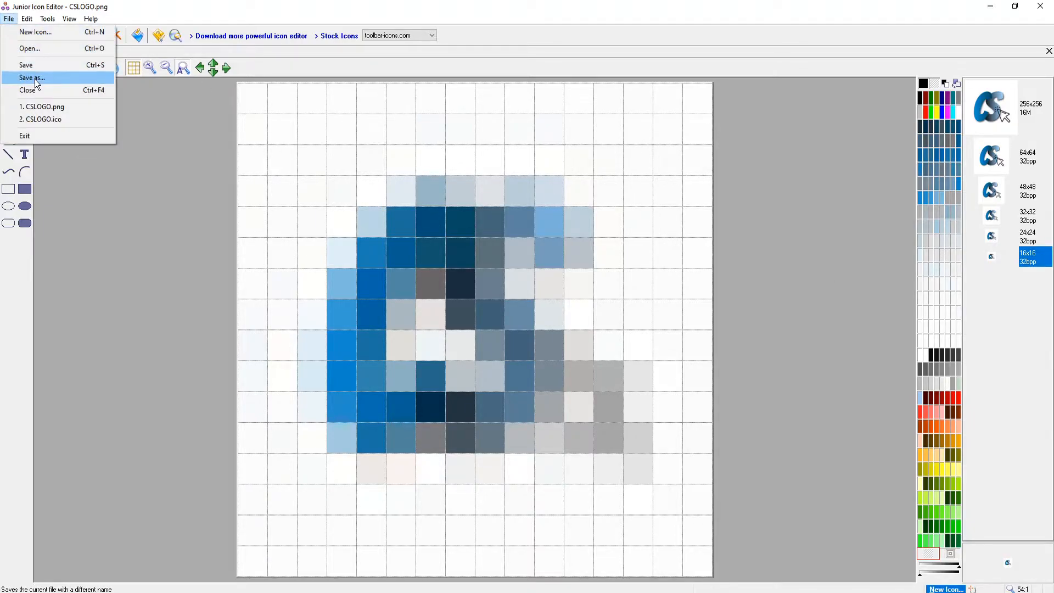
left_click(32, 78)
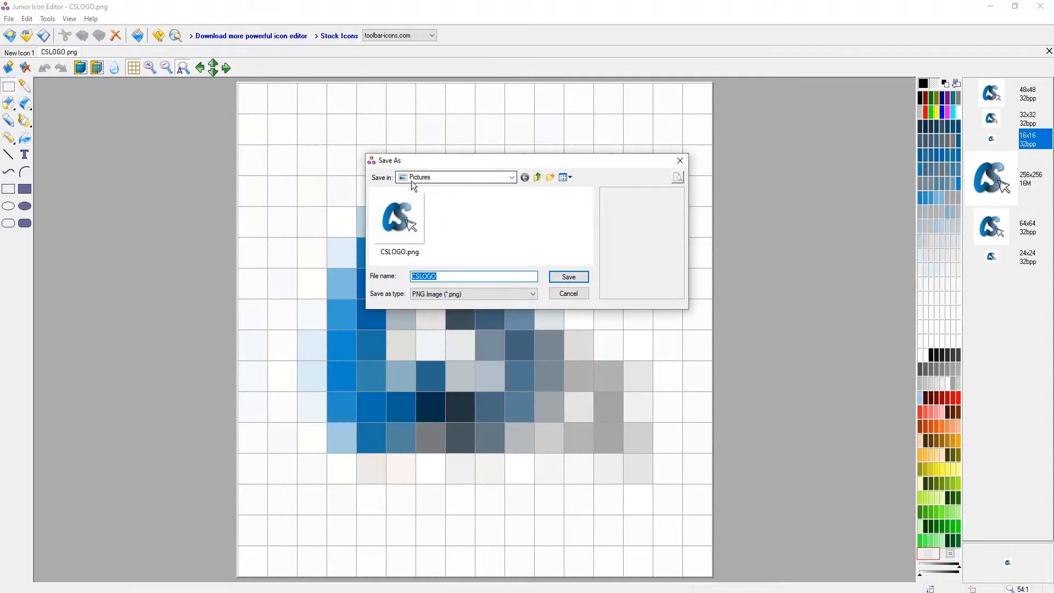
left_click(531, 294)
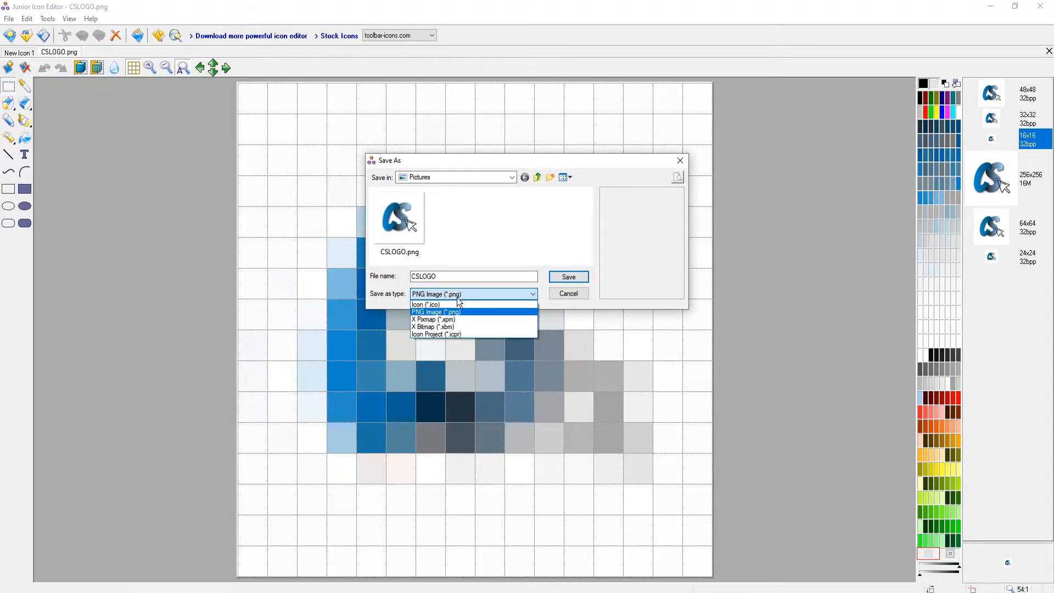
mouse_move(426, 304)
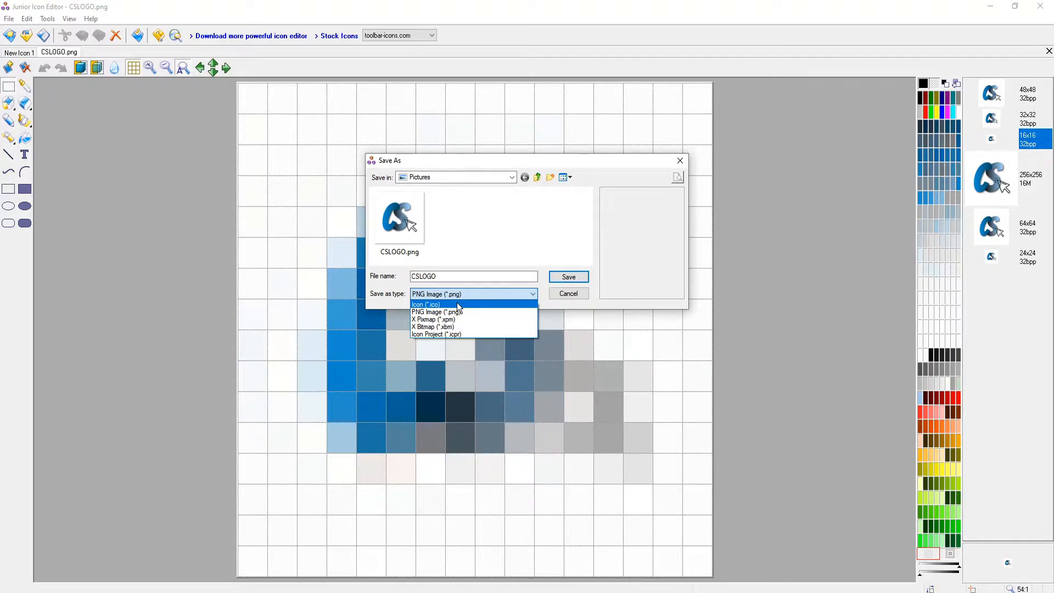
left_click(426, 304)
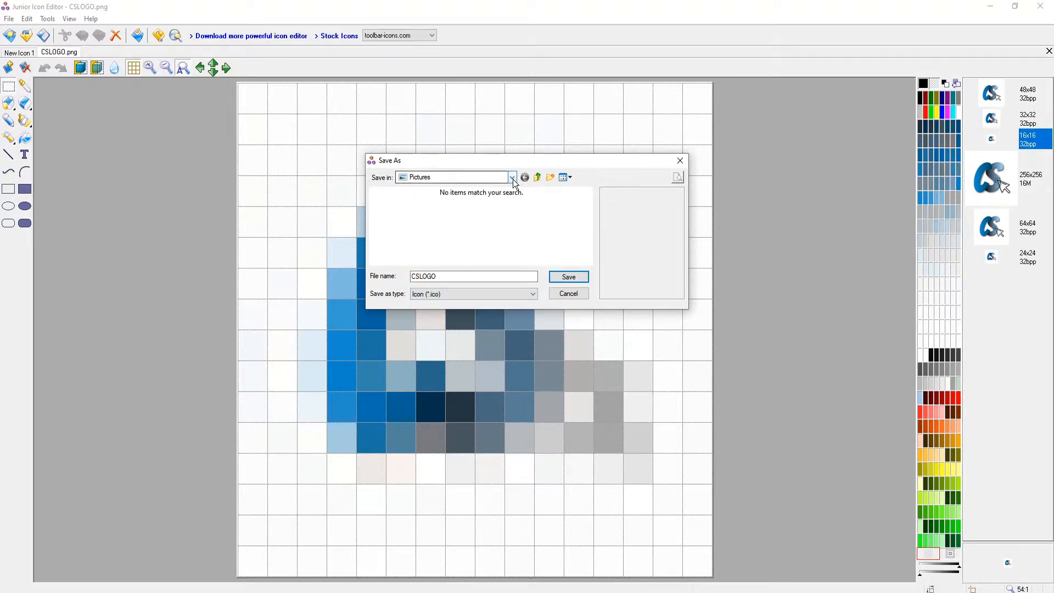
left_click(512, 177)
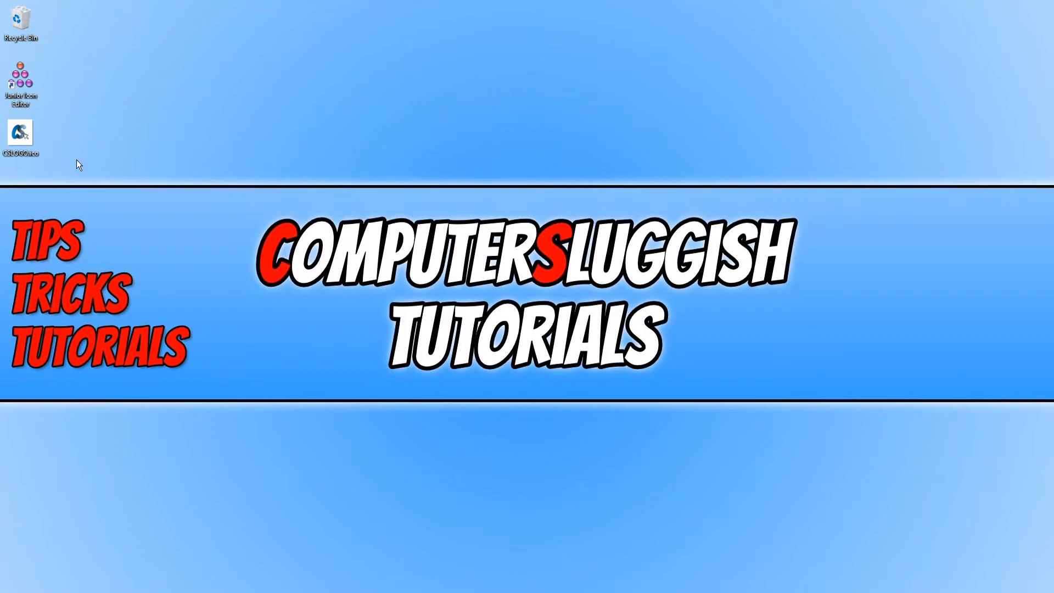
mouse_move(123, 105)
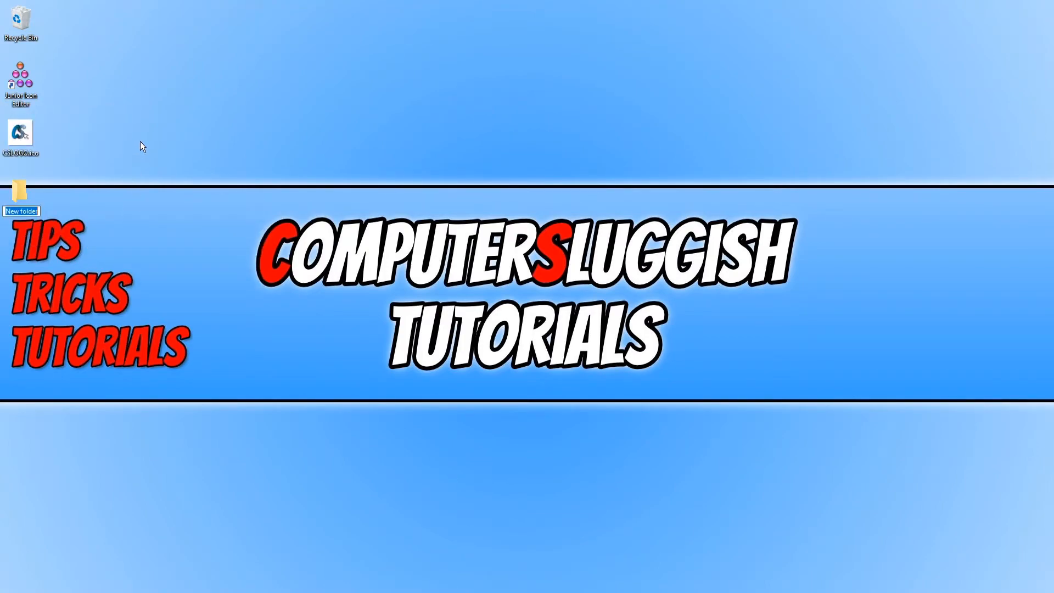
Open the desktop's New folder and create a New folder subfolder inside it.
double_click(19, 190)
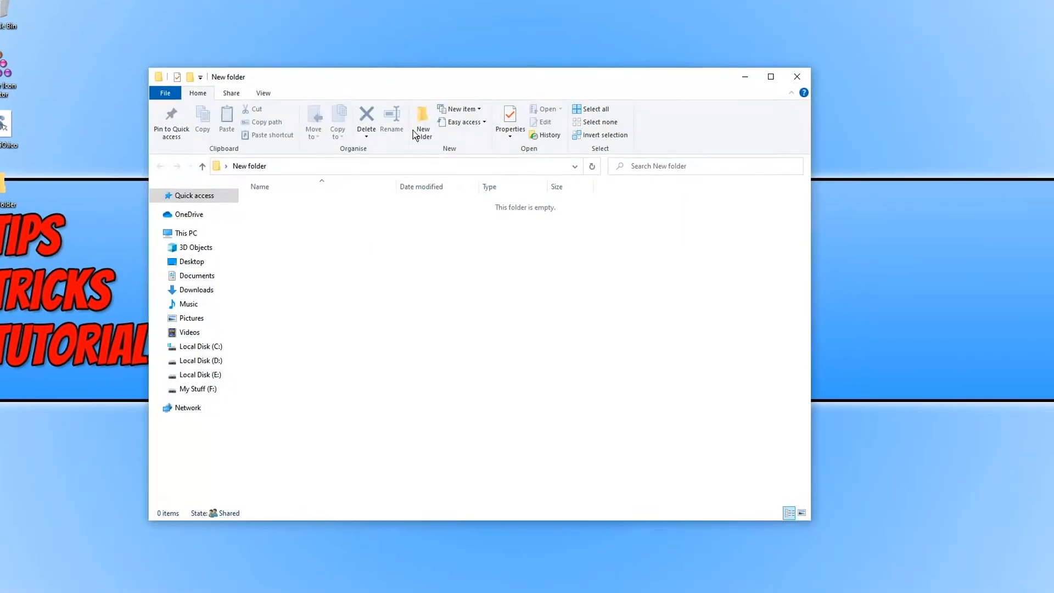
right_click(303, 336)
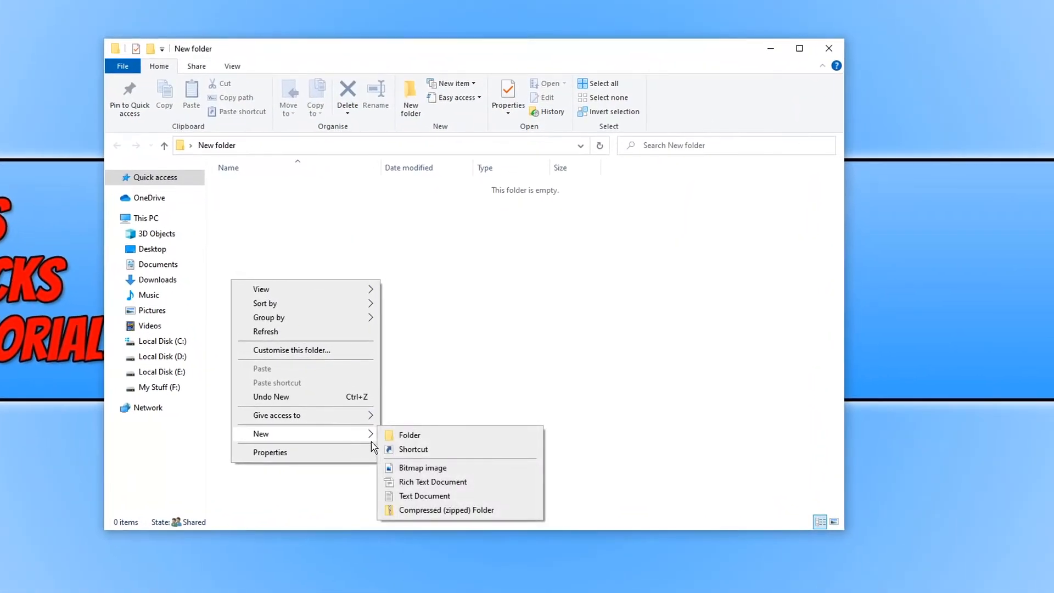
left_click(408, 435)
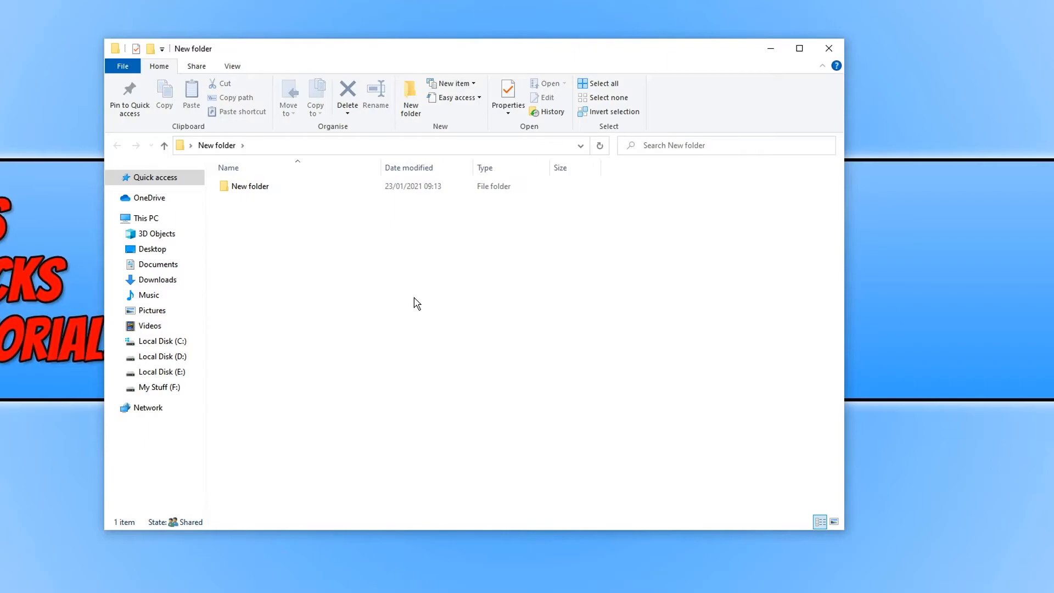
Through Properties > Customise, set the subfolder's icon to CSLOGO.ico from the desktop.
right_click(250, 187)
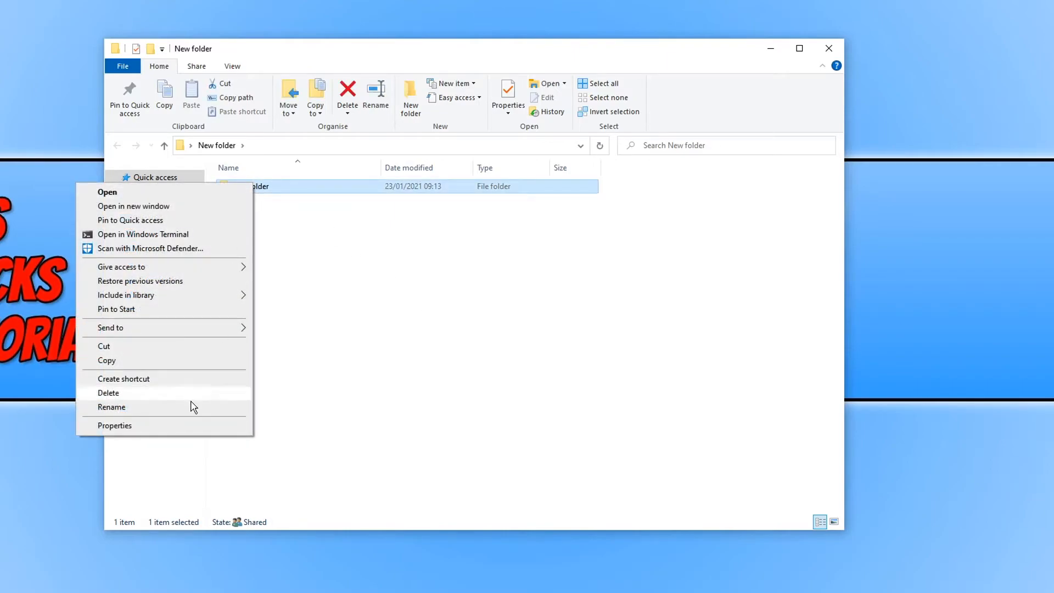
left_click(114, 424)
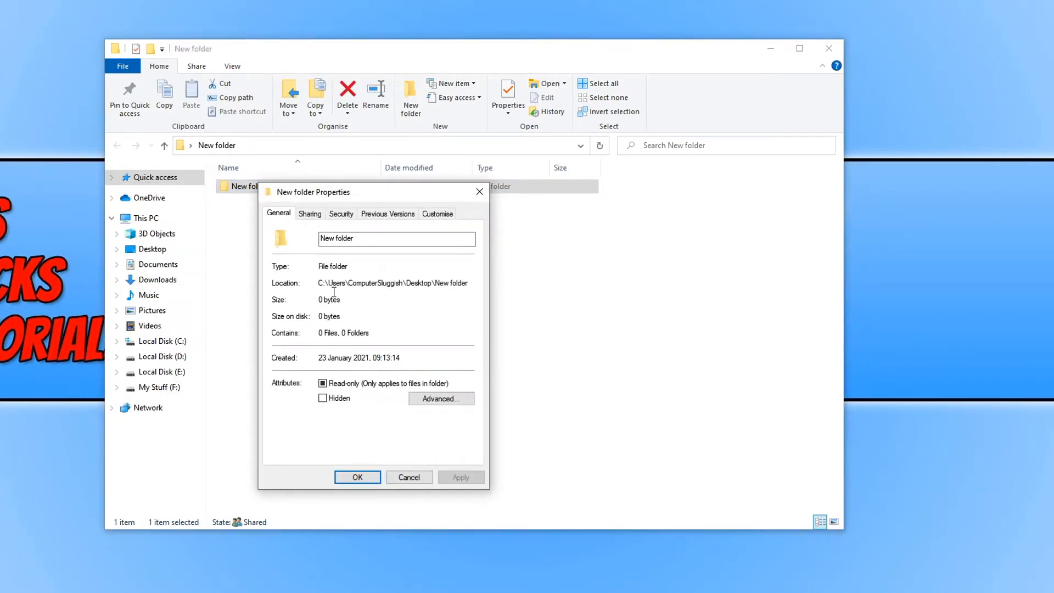
left_click(436, 213)
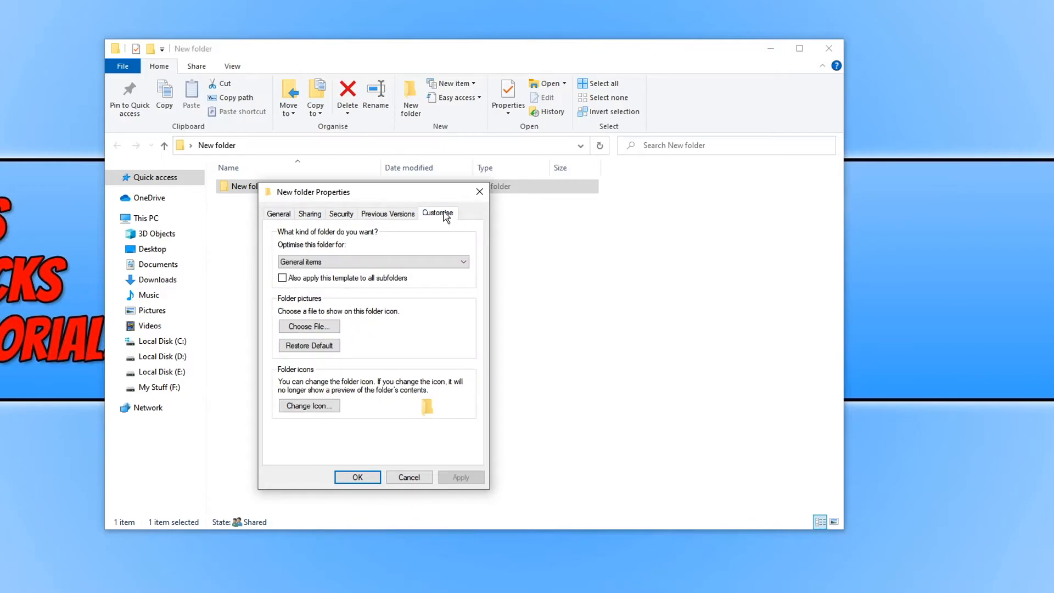
left_click(309, 405)
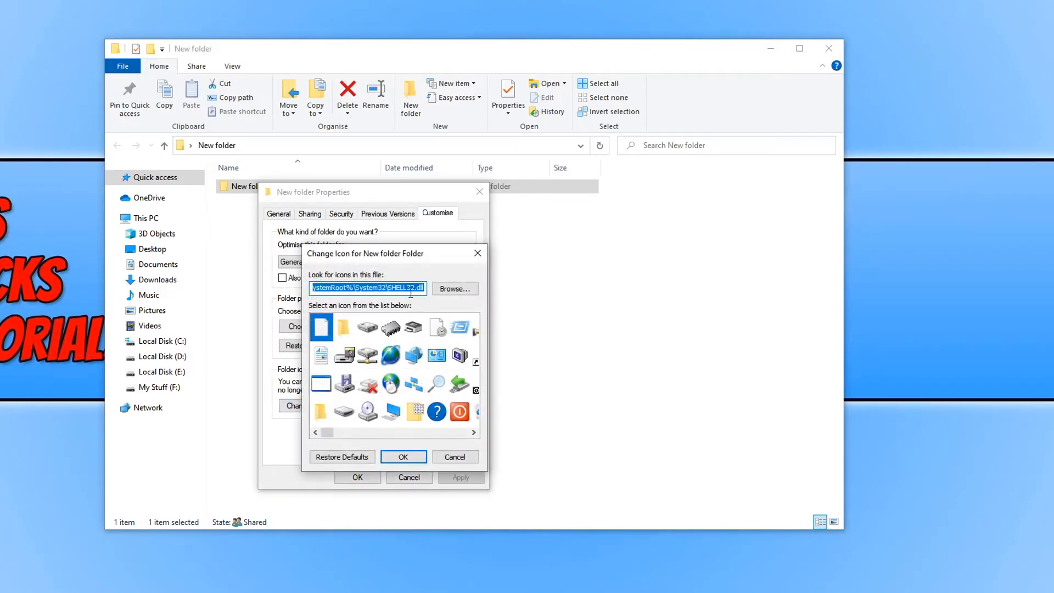
left_click(454, 289)
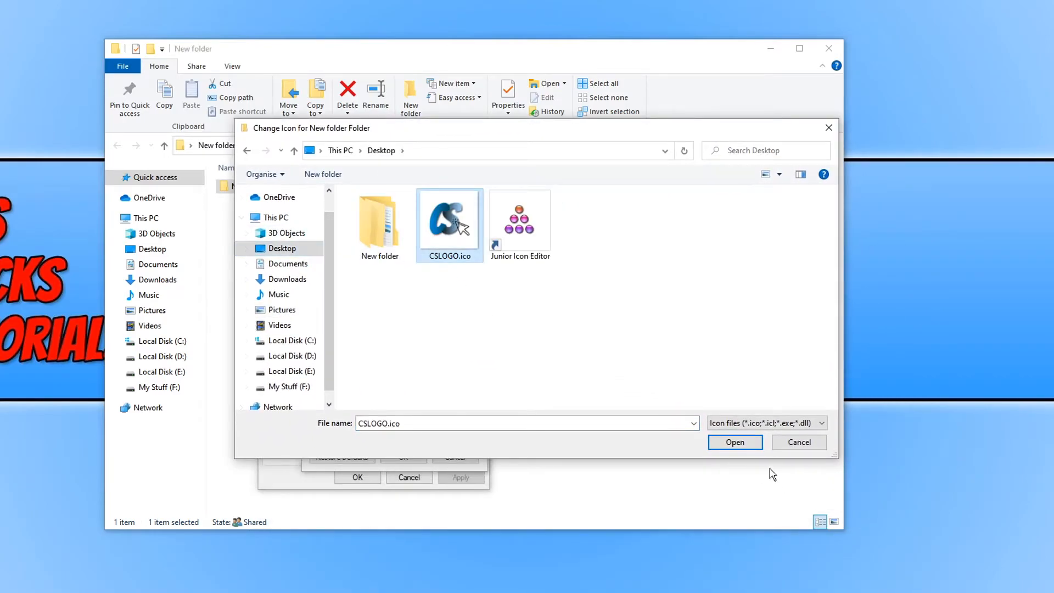
left_click(734, 442)
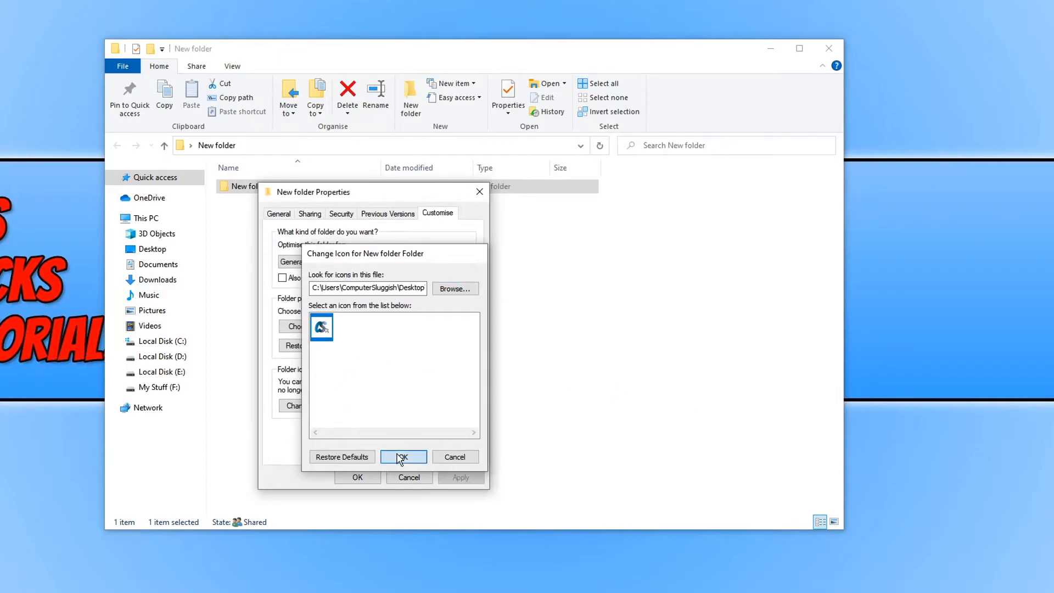
left_click(403, 457)
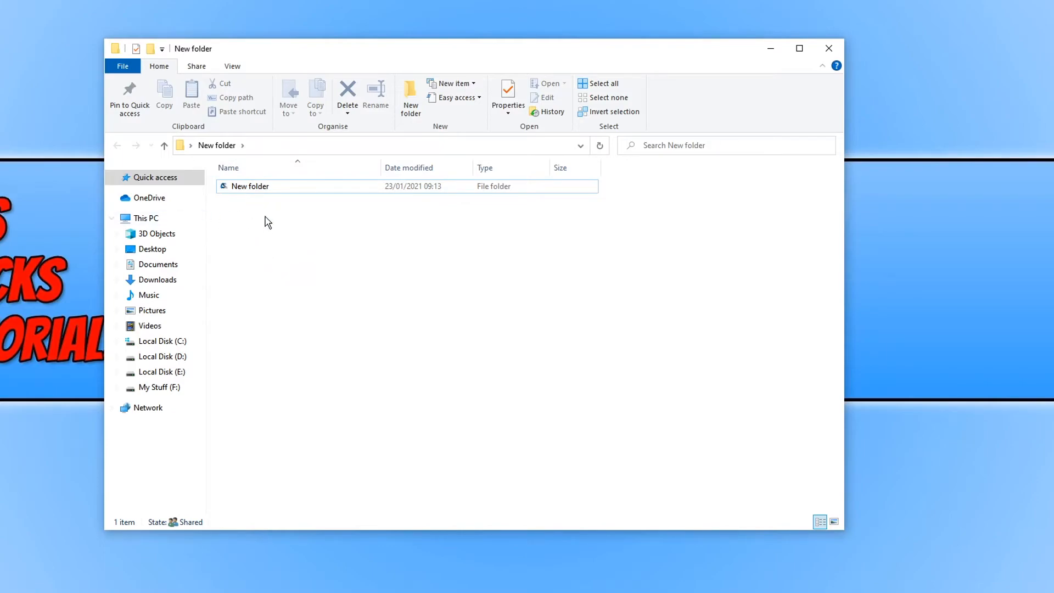
Switch the folder view to Large icons, then Extra large icons, to display the CS logo folder.
right_click(286, 256)
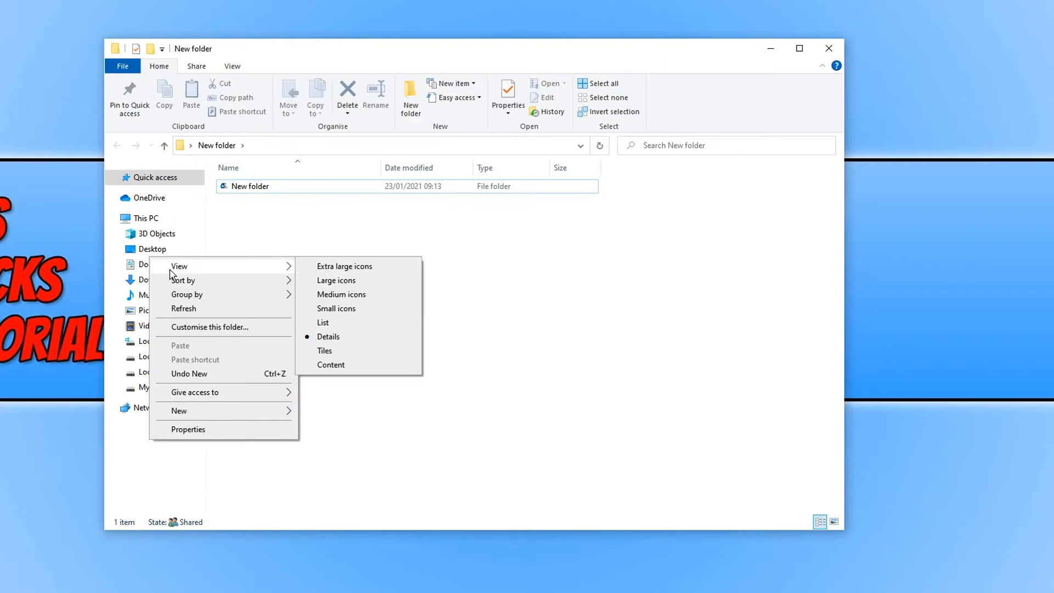
mouse_move(343, 280)
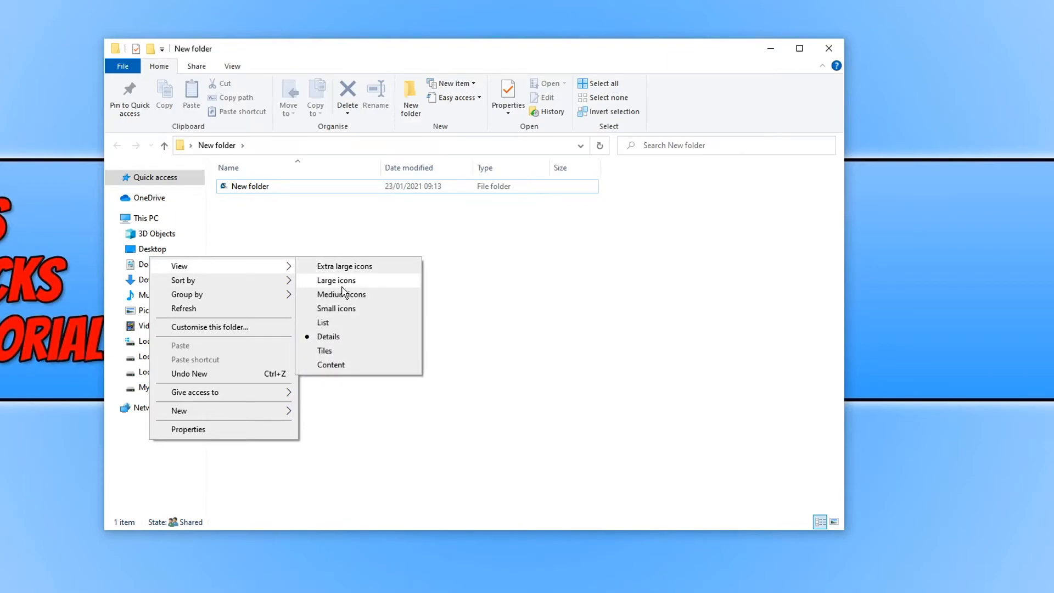
left_click(336, 280)
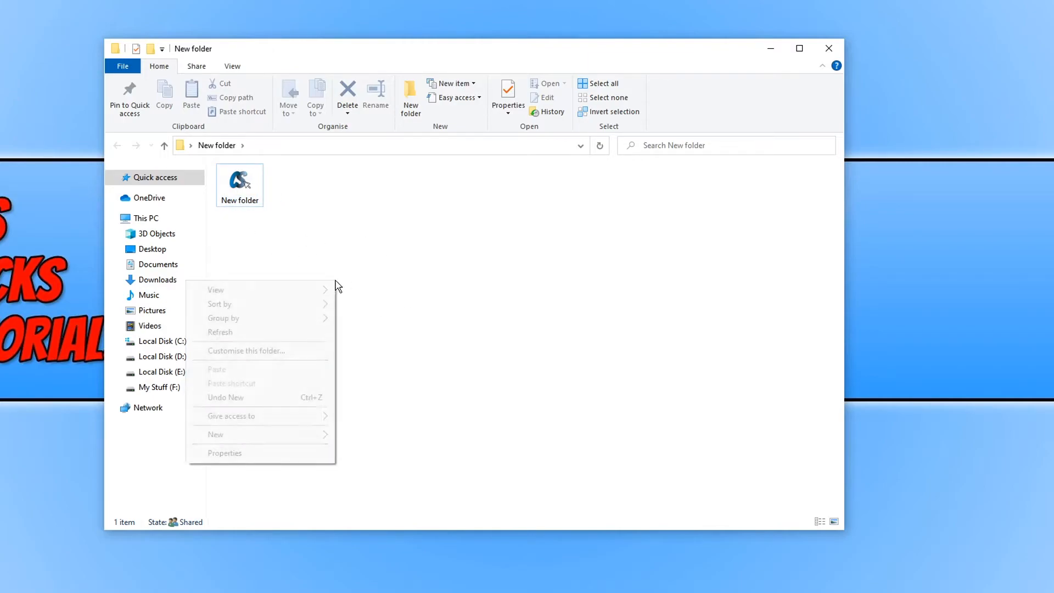
left_click(368, 310)
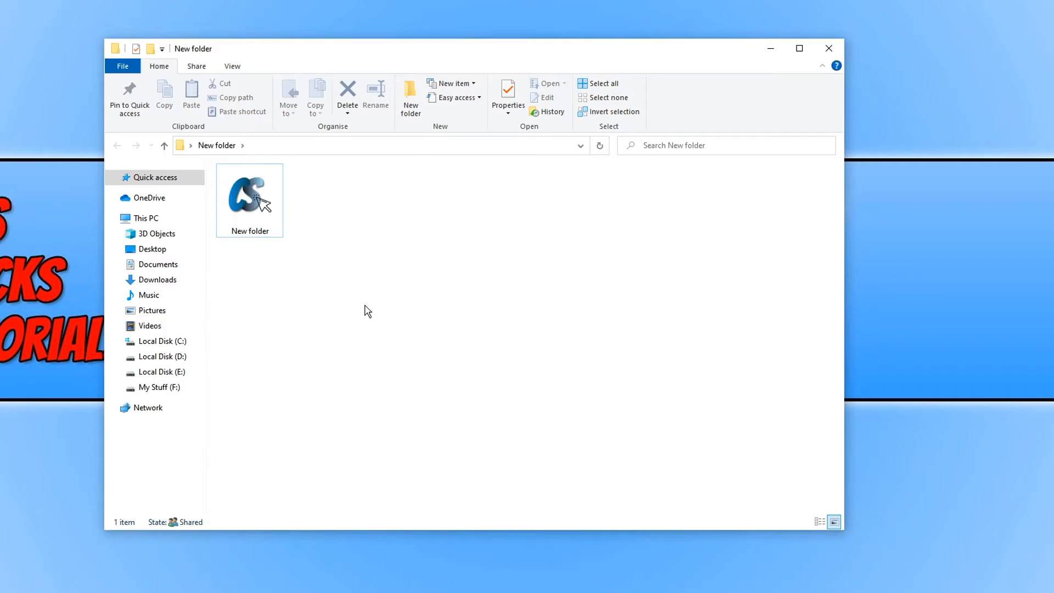
mouse_move(287, 316)
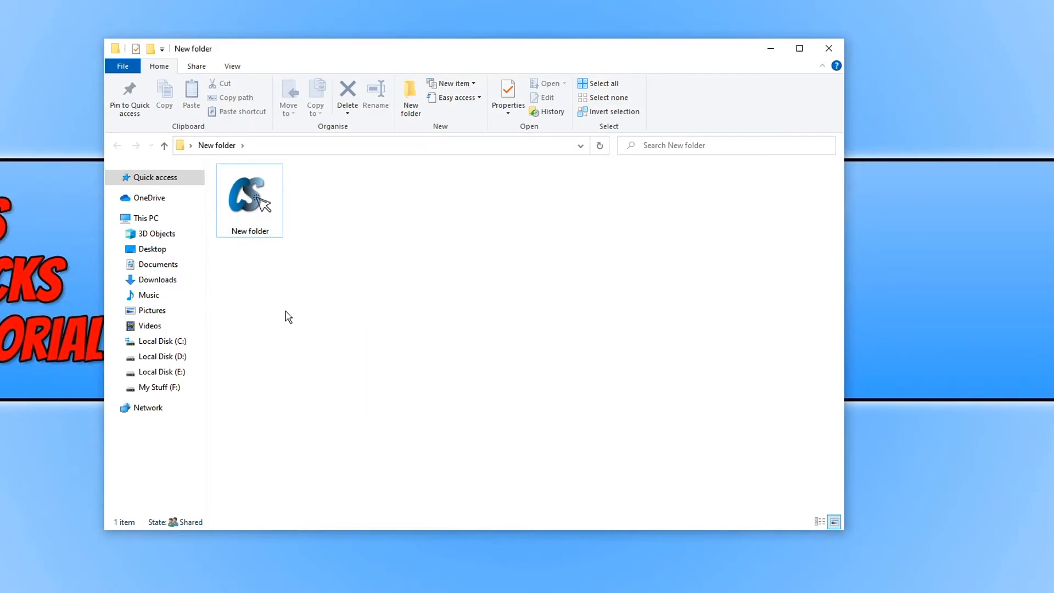
right_click(285, 316)
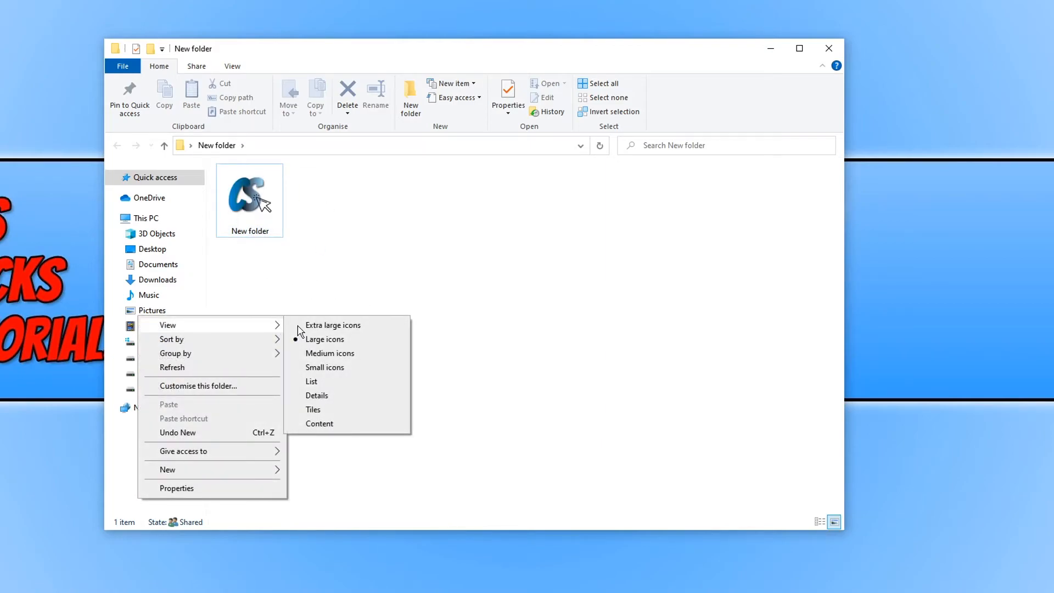
left_click(332, 325)
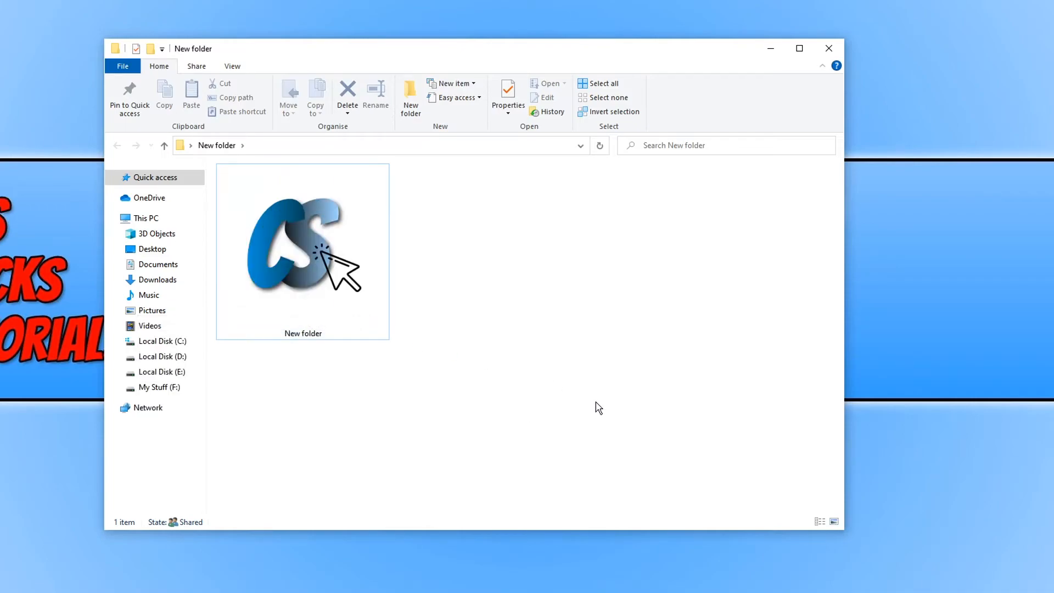
mouse_move(607, 413)
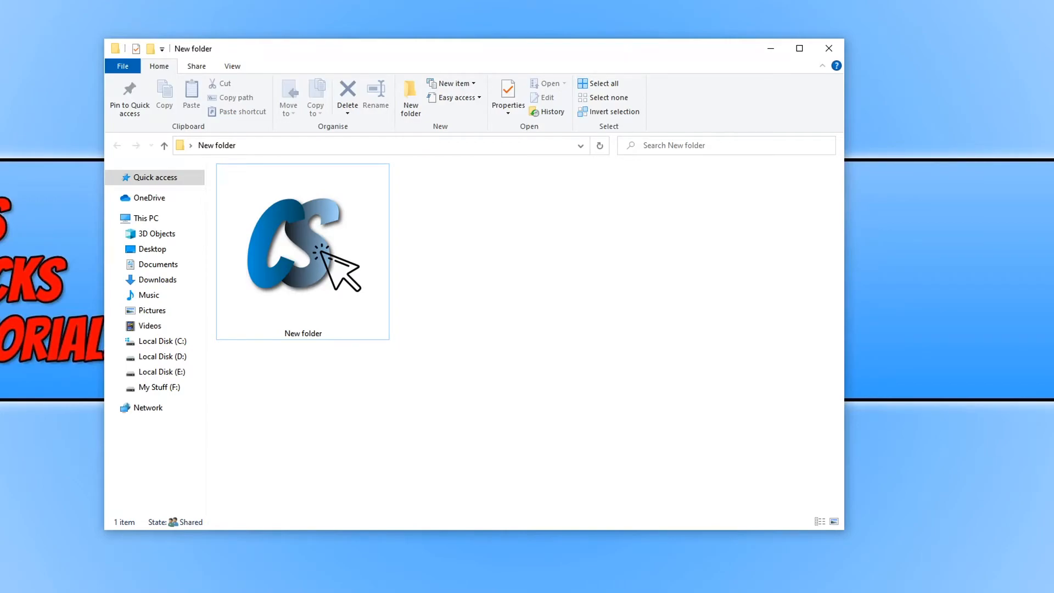
mouse_move(467, 274)
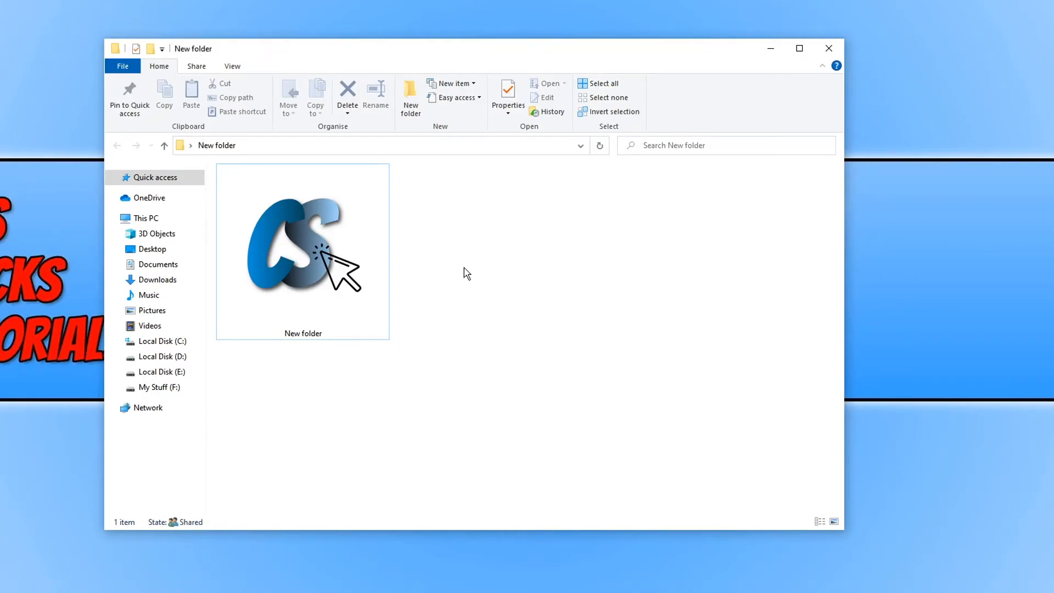
Create a new text document in the folder, keeping its default name.
right_click(467, 274)
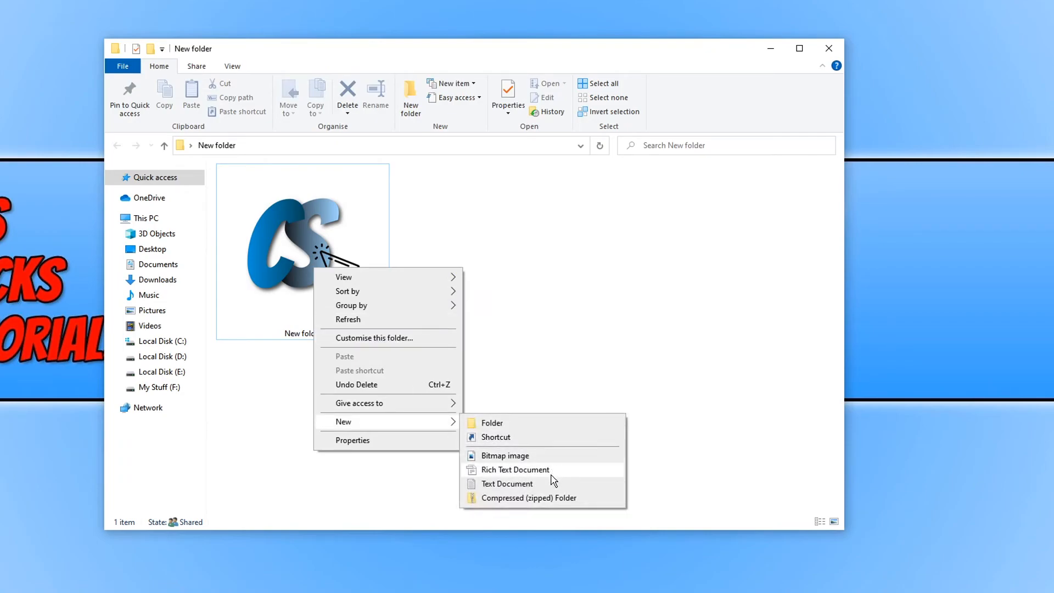
left_click(508, 483)
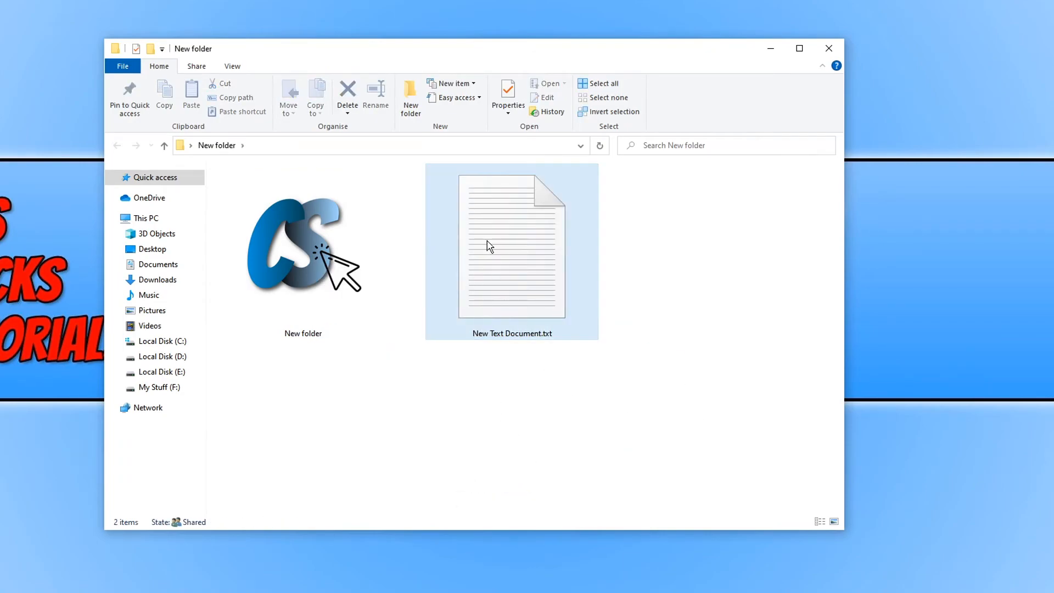
left_click(512, 244)
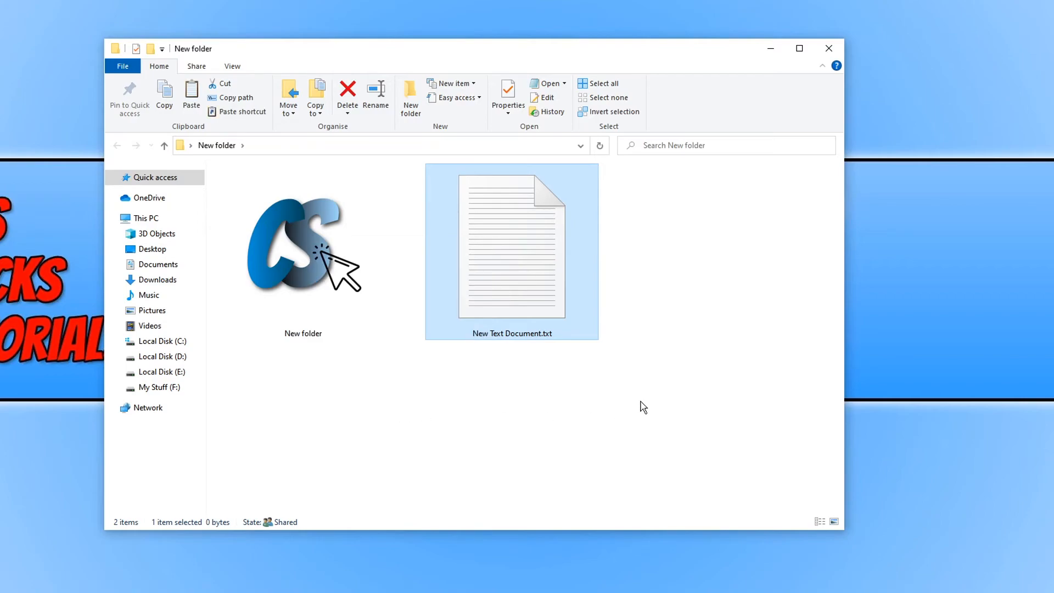
Paste a shortcut to the text document and bring up the shortcut's Properties.
right_click(645, 406)
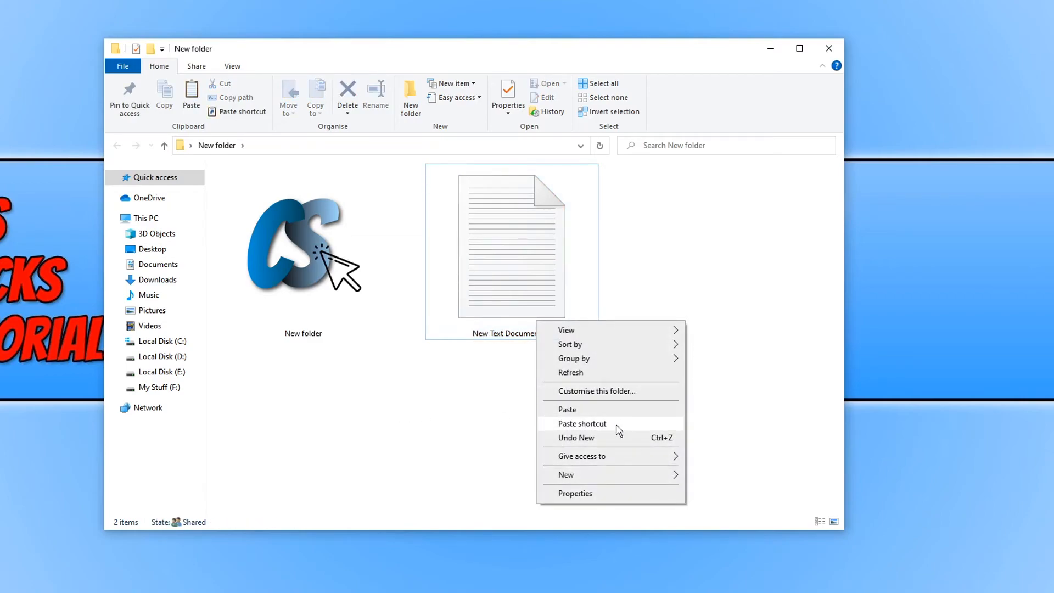
left_click(582, 424)
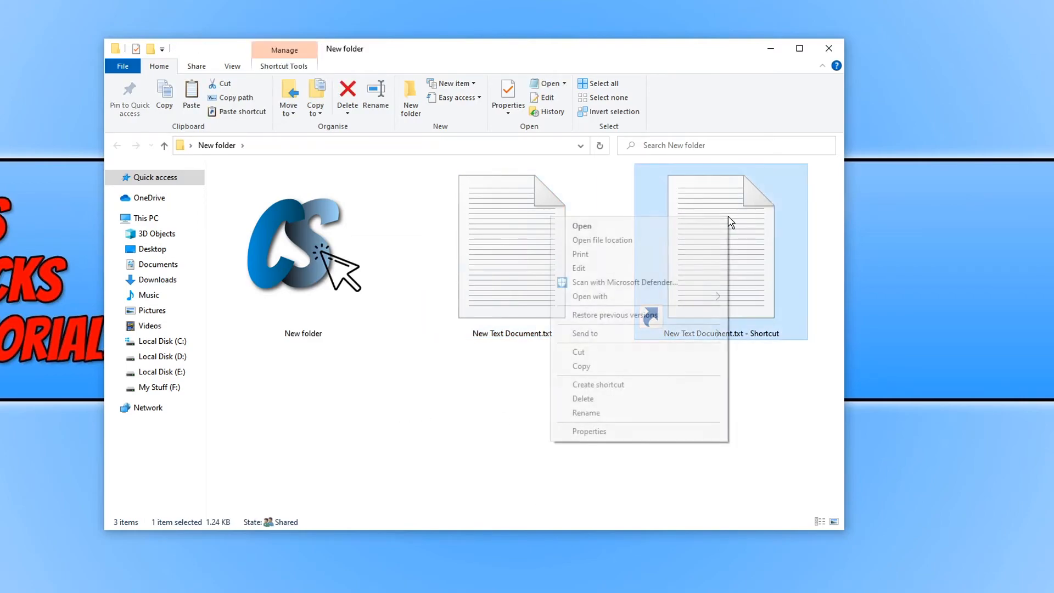
left_click(588, 431)
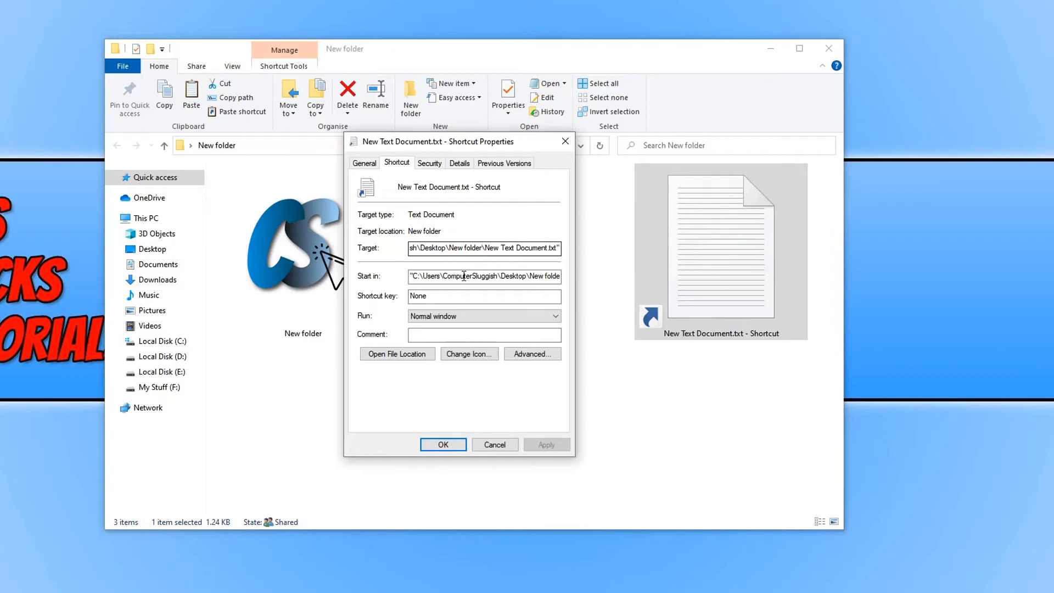
Assign CSLOGO.ico from the desktop as the shortcut's icon and close Properties.
left_click(469, 354)
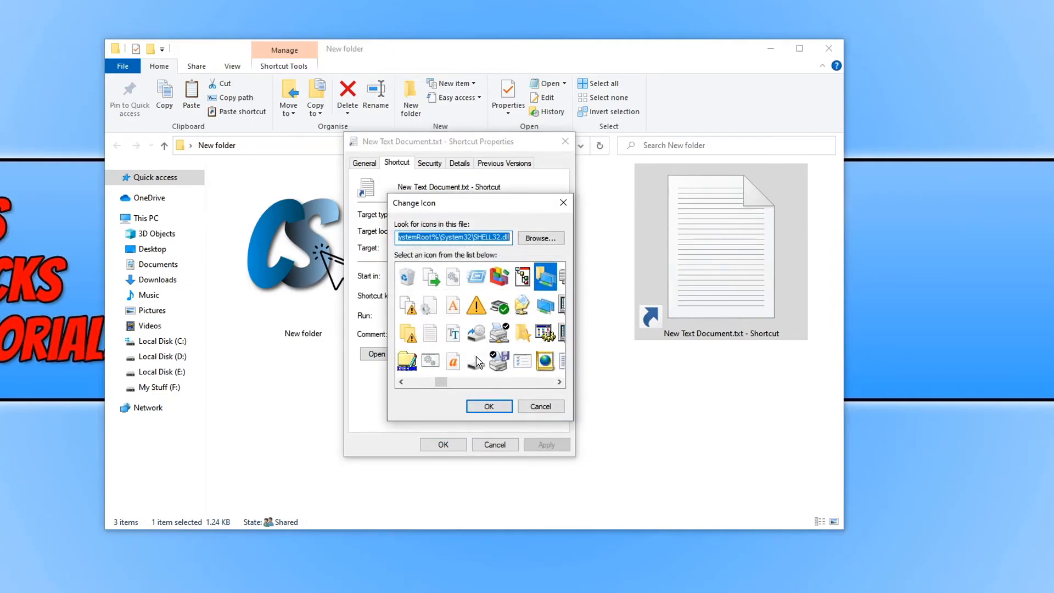
left_click(540, 239)
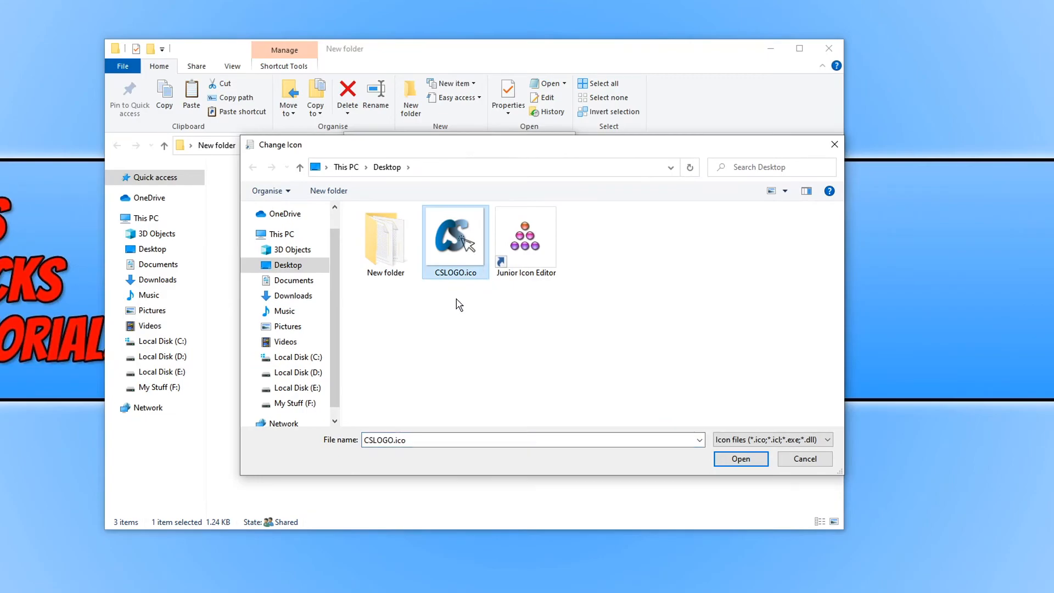
left_click(739, 459)
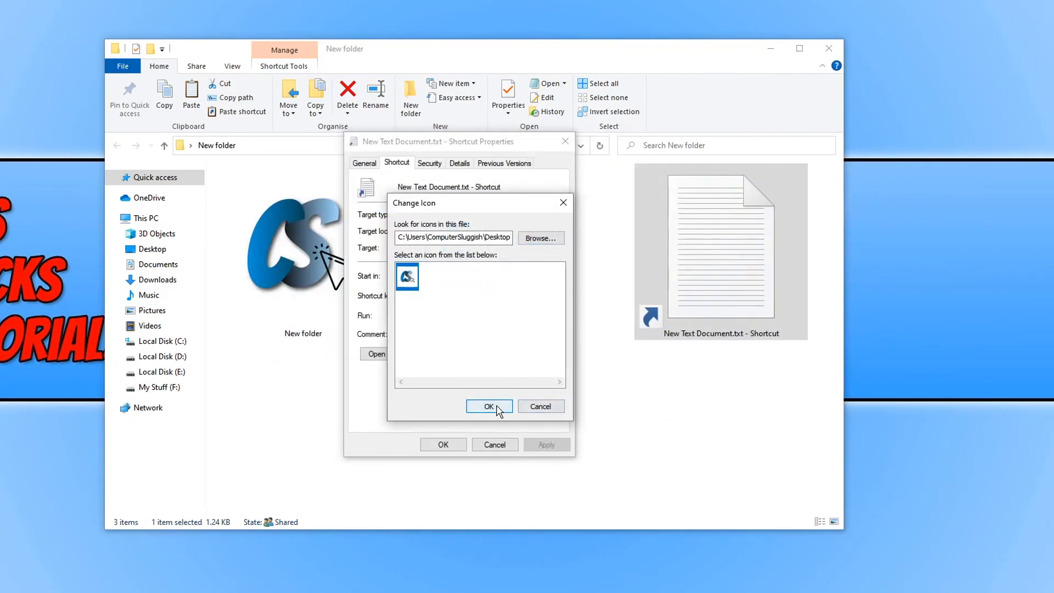
left_click(489, 406)
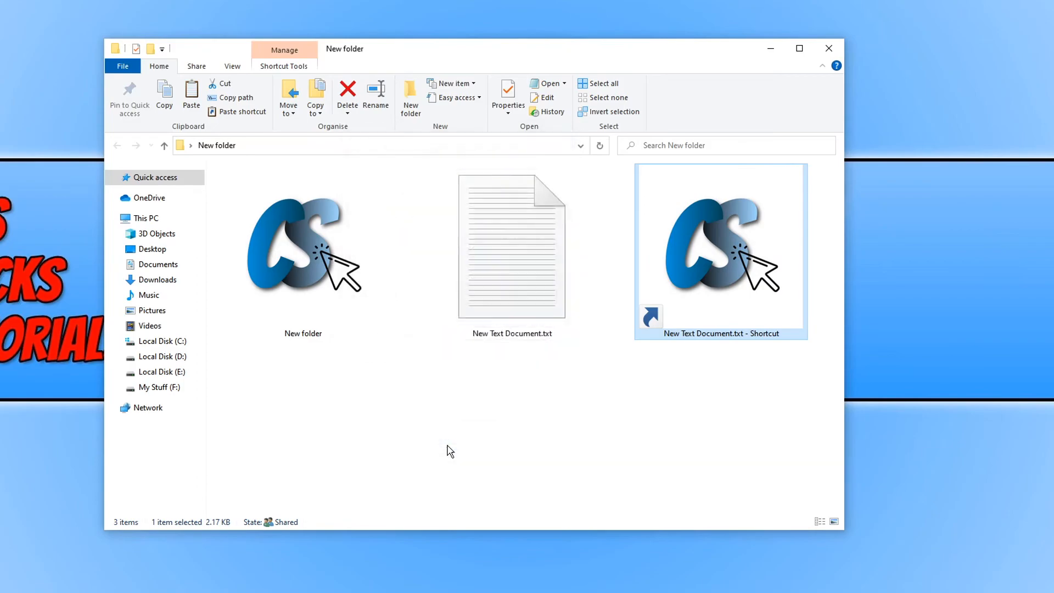
left_click(563, 462)
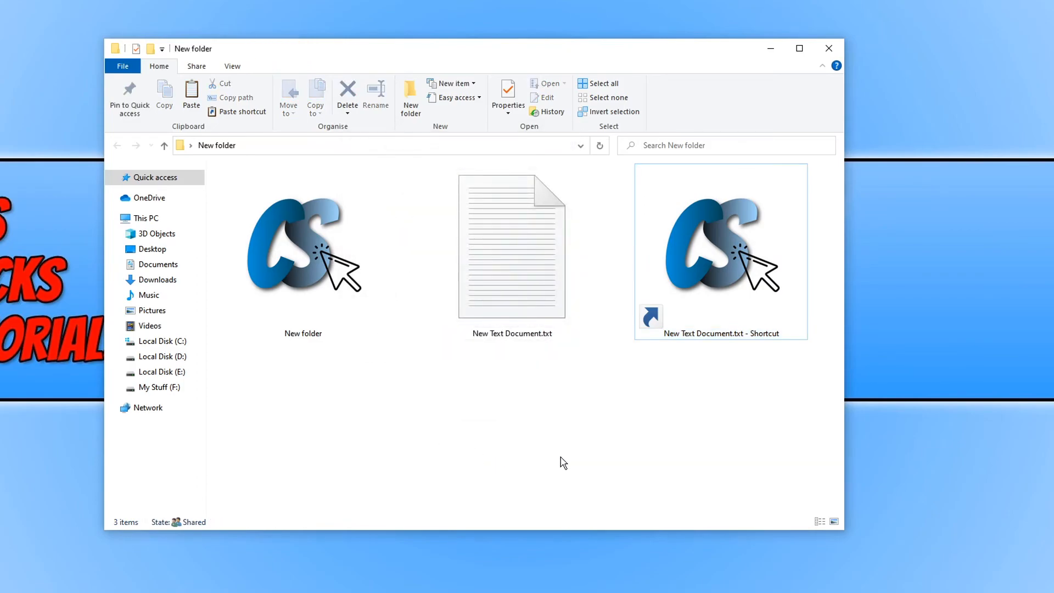